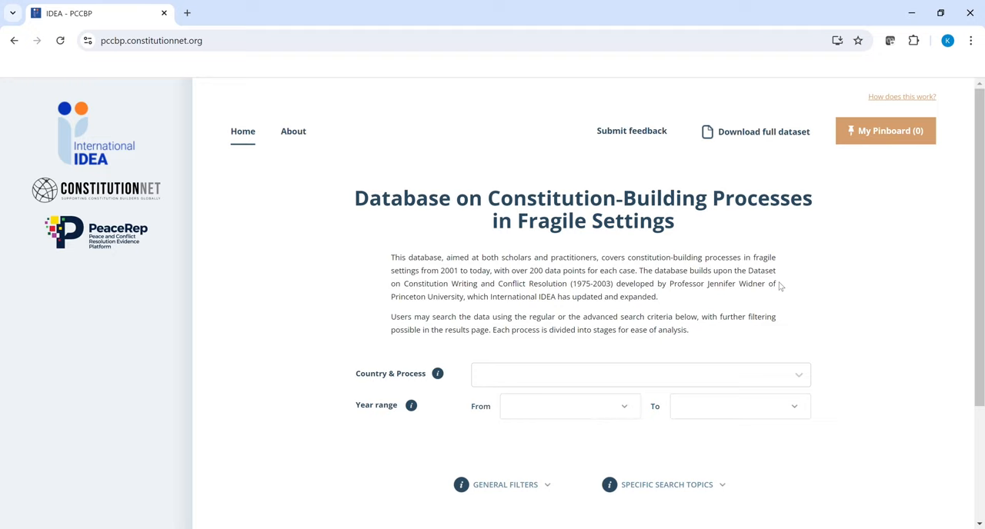
Expand Somalia in the Country & Process list and select its 2004 process.
{"action": "scroll", "scroll_direction": "down", "scroll_amount": 3}
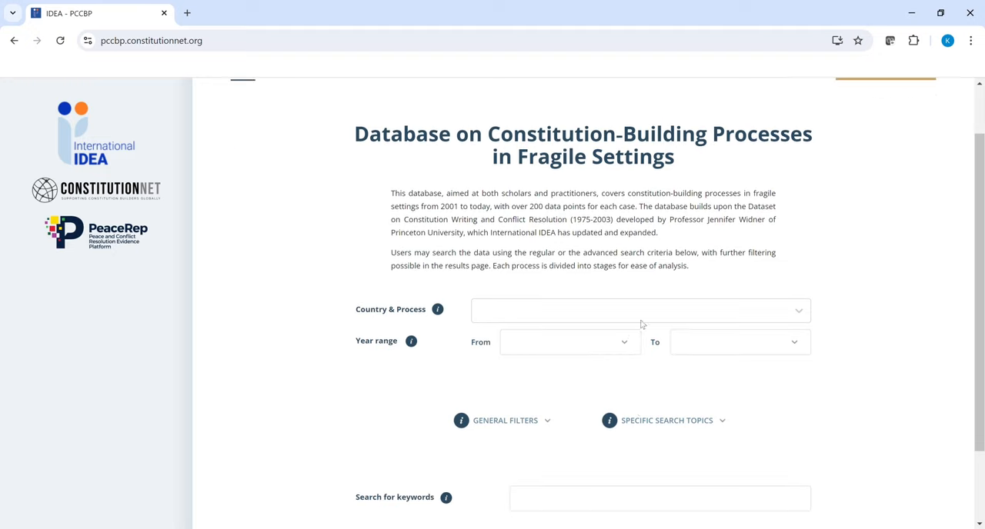
{"action": "left_click", "coordinate": [641, 311]}
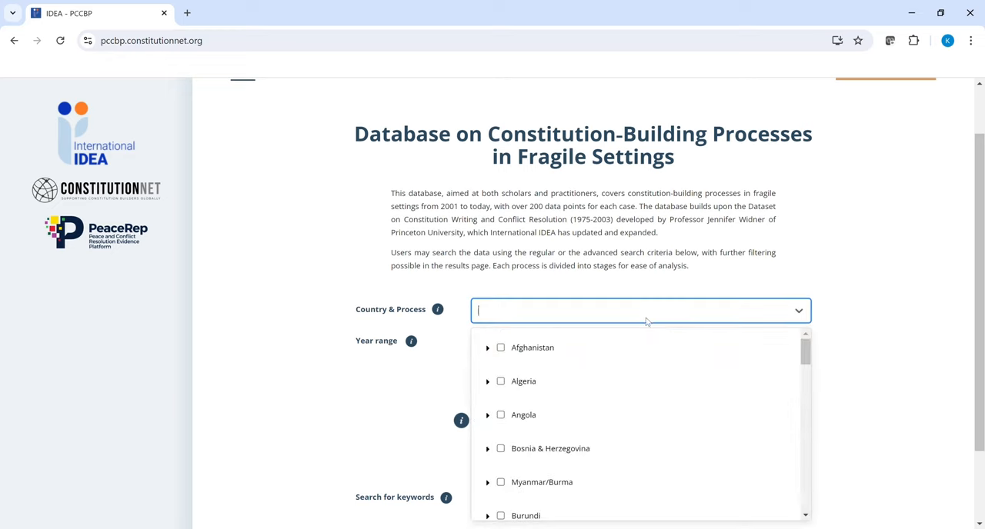
{"action": "scroll", "scroll_direction": "down", "scroll_amount": 3}
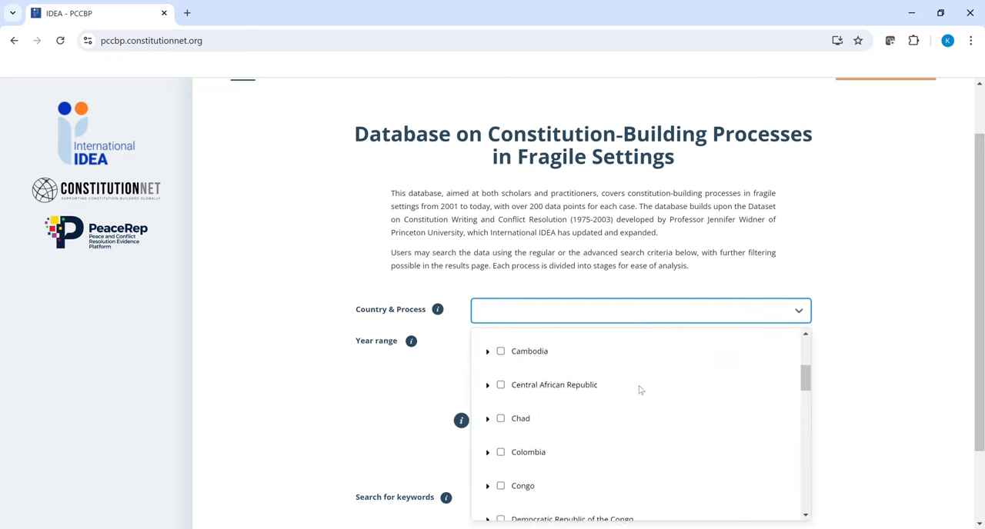
{"action": "scroll", "scroll_direction": "down", "scroll_amount": 3}
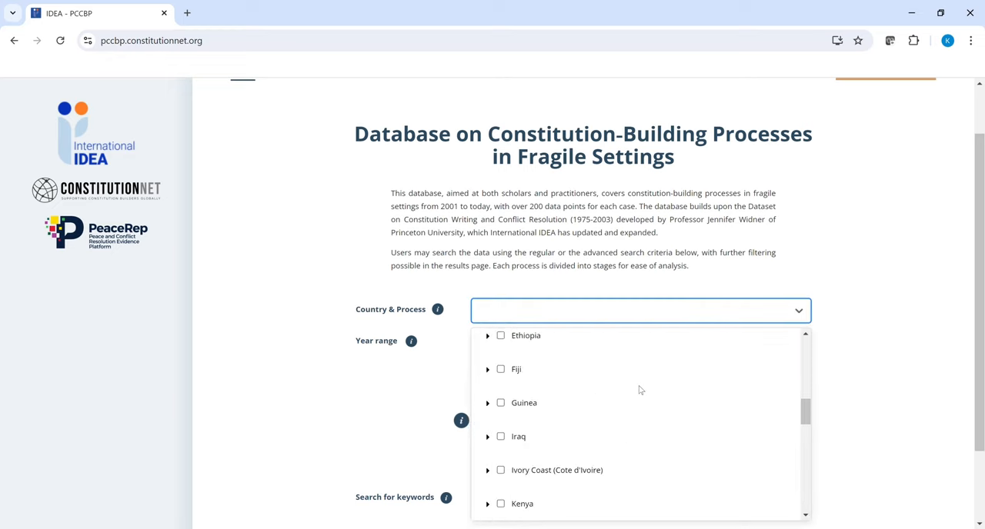
{"action": "scroll", "scroll_direction": "down", "scroll_amount": 3}
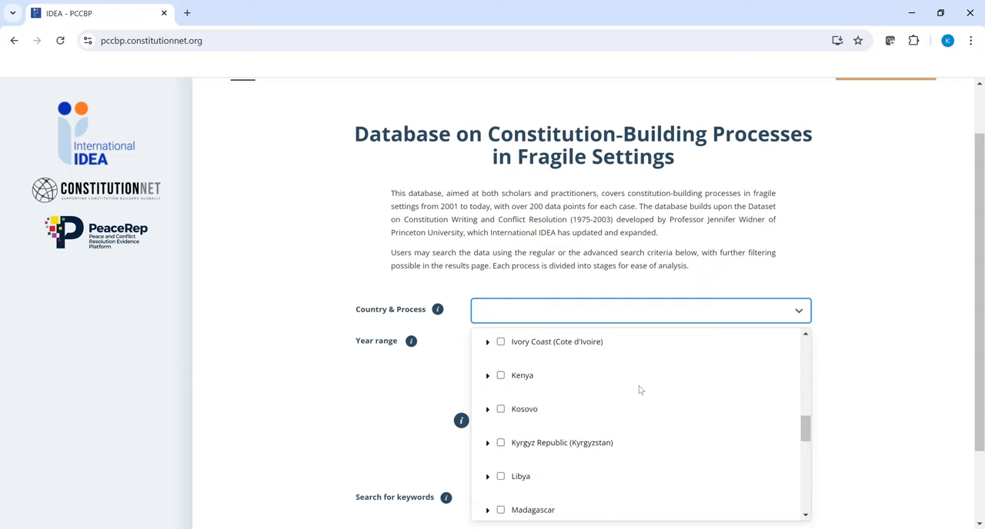
{"action": "scroll", "scroll_direction": "down", "scroll_amount": 3}
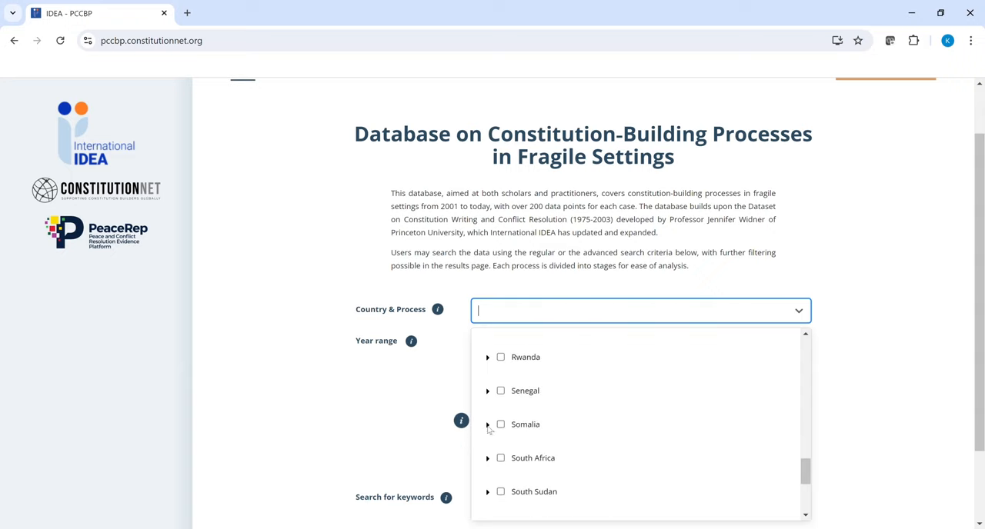
{"action": "left_click", "coordinate": [487, 424]}
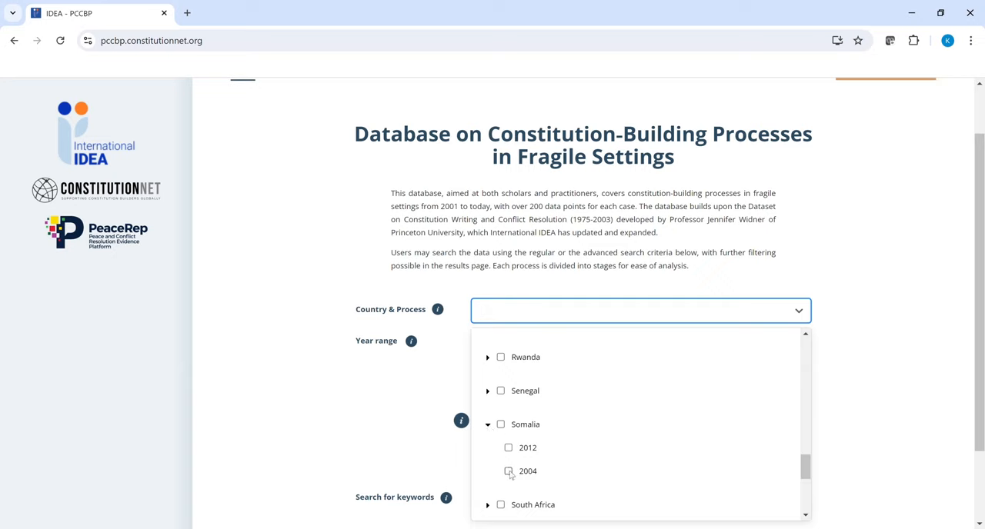
{"action": "left_click", "coordinate": [508, 471]}
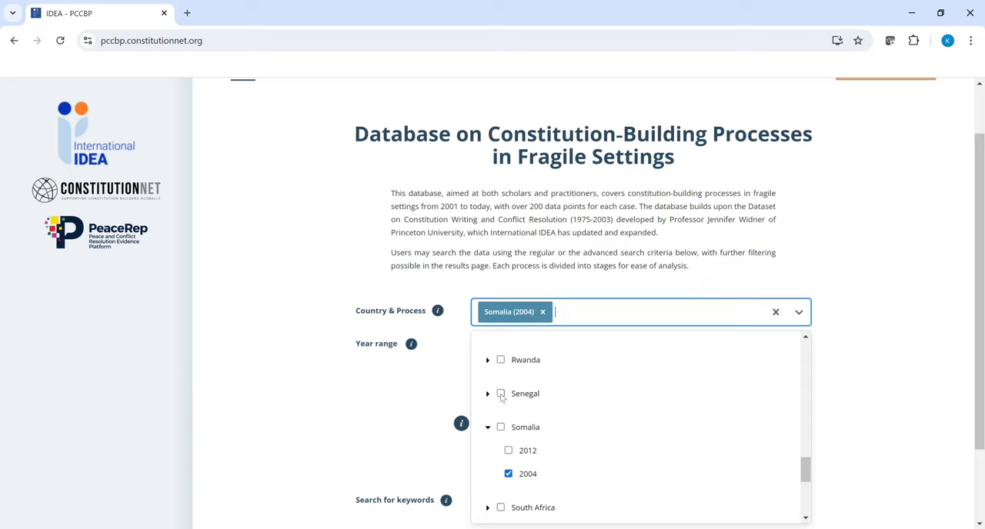
Add Senegal, Libya and Fiji to the country/process selection.
{"action": "left_click", "coordinate": [501, 394]}
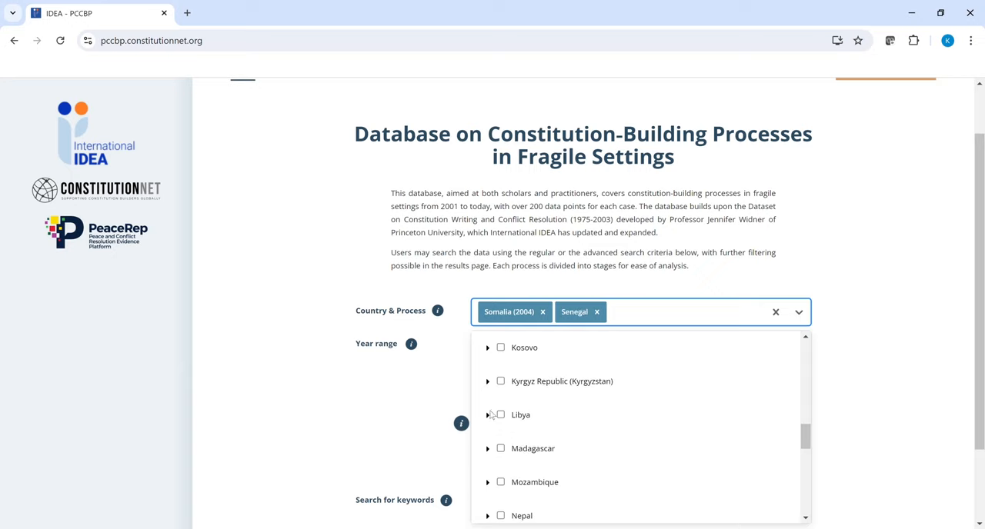
{"action": "left_click", "coordinate": [500, 416]}
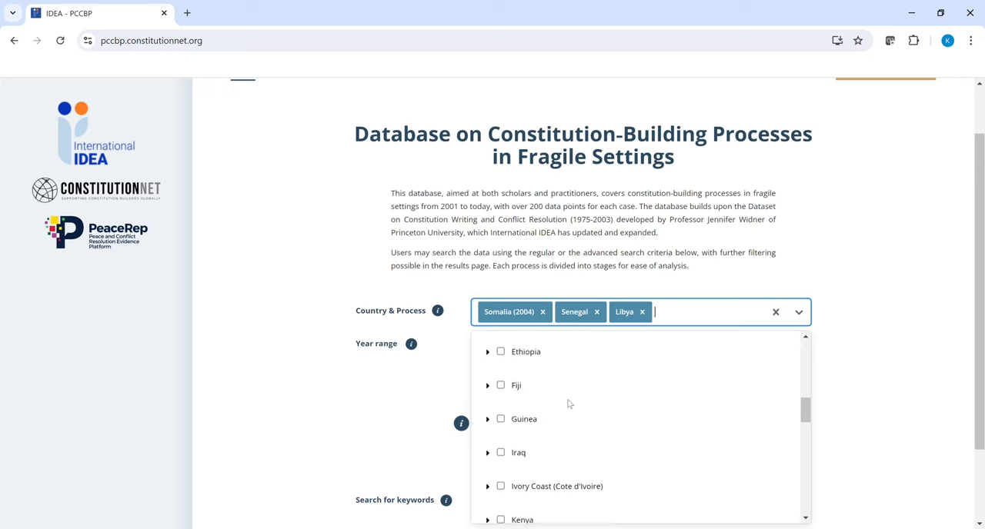
{"action": "left_click", "coordinate": [500, 385]}
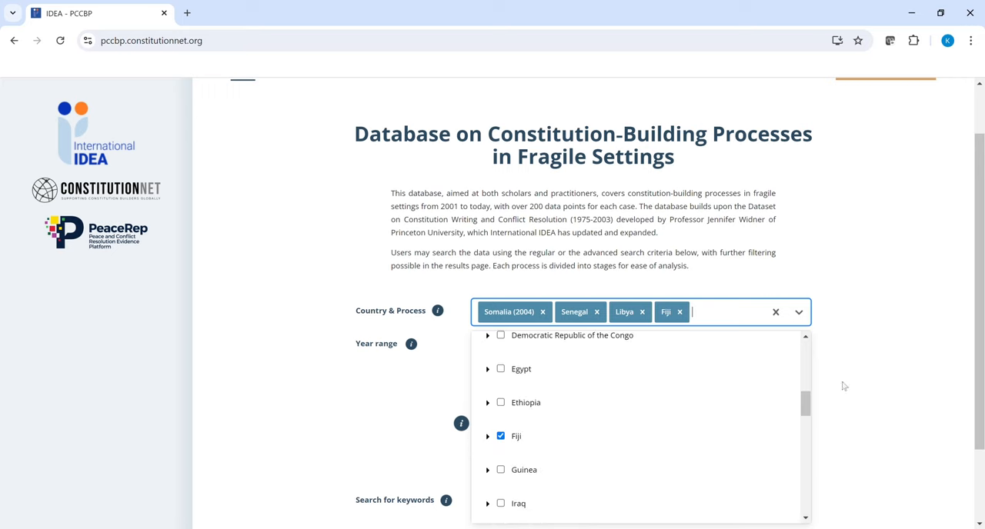
{"action": "scroll", "scroll_direction": "down", "scroll_amount": 3}
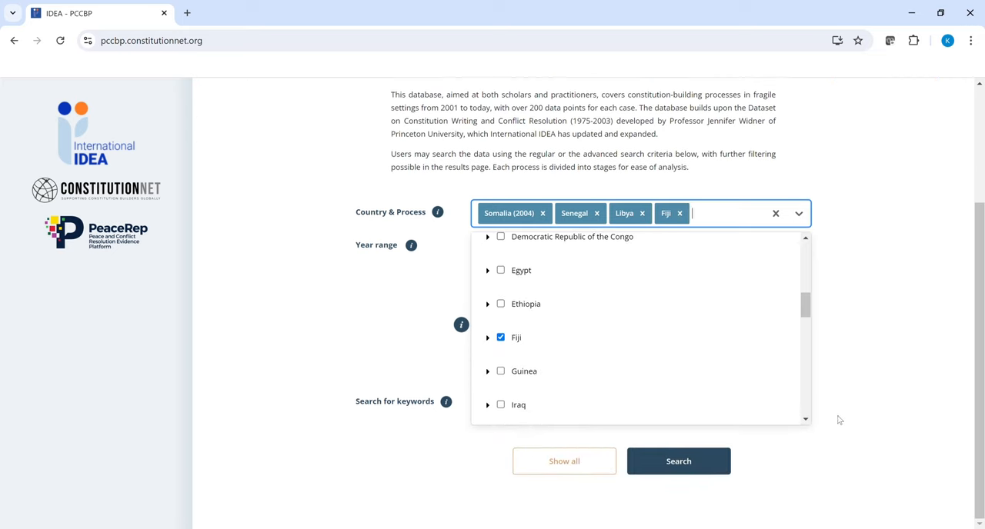
{"action": "mouse_move", "coordinate": [677, 461]}
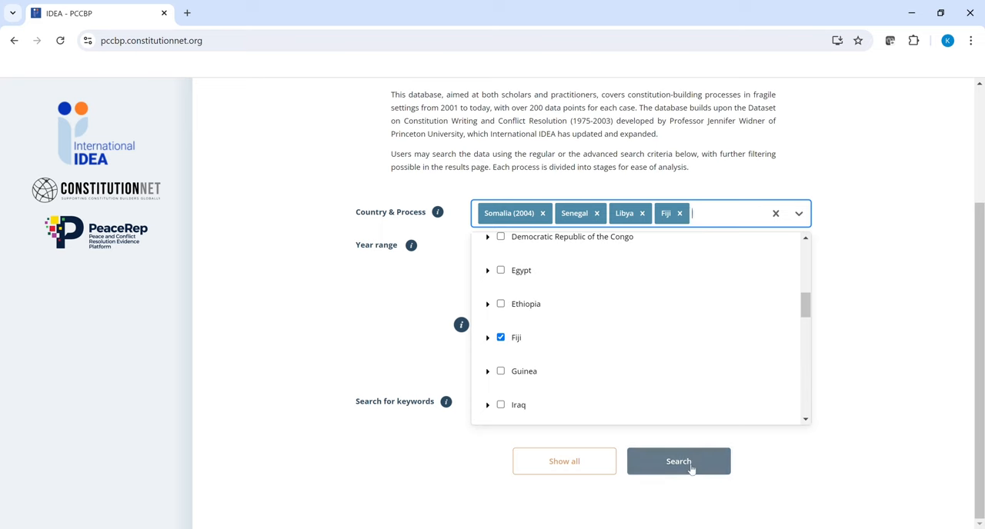
Run the search to list the four processes, then return to the empty home search form.
{"action": "left_click", "coordinate": [678, 462]}
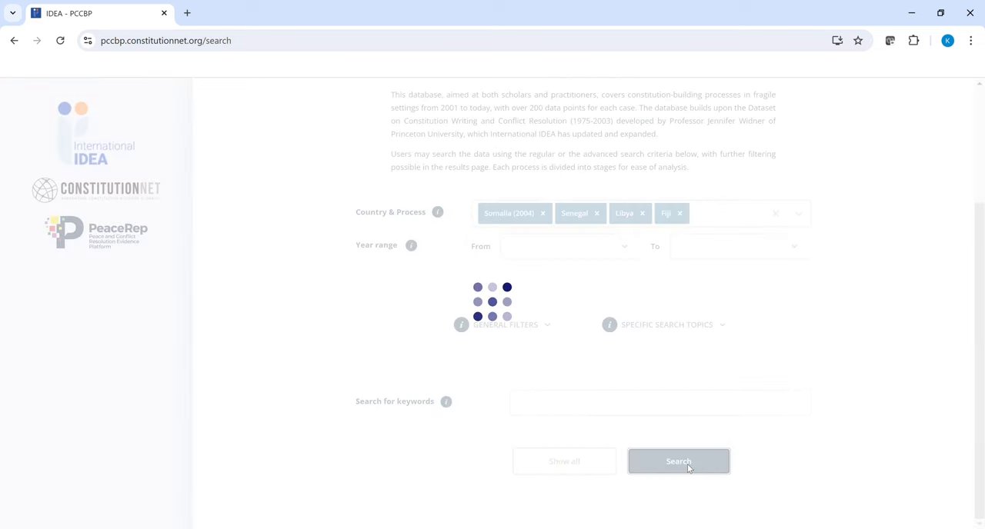
{"action": "left_click", "coordinate": [677, 462]}
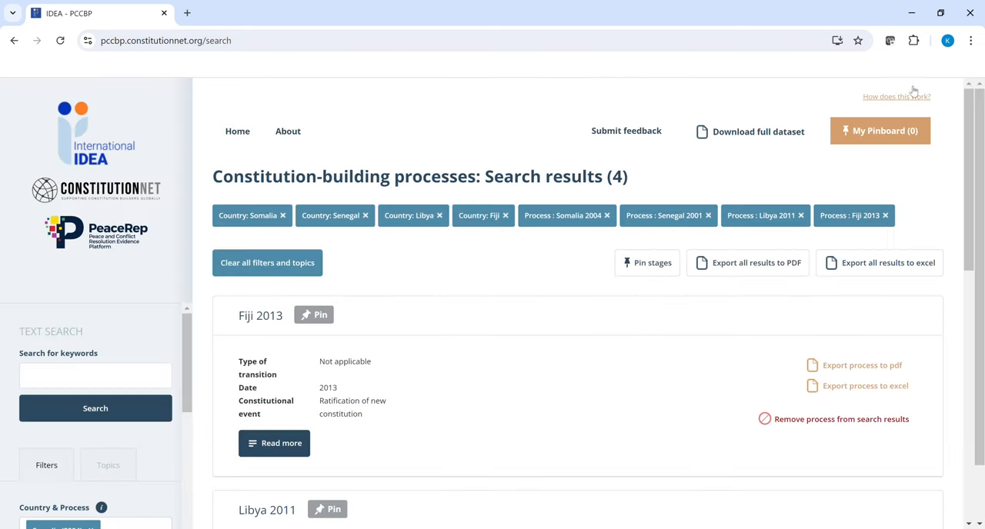
{"action": "left_click", "coordinate": [237, 131]}
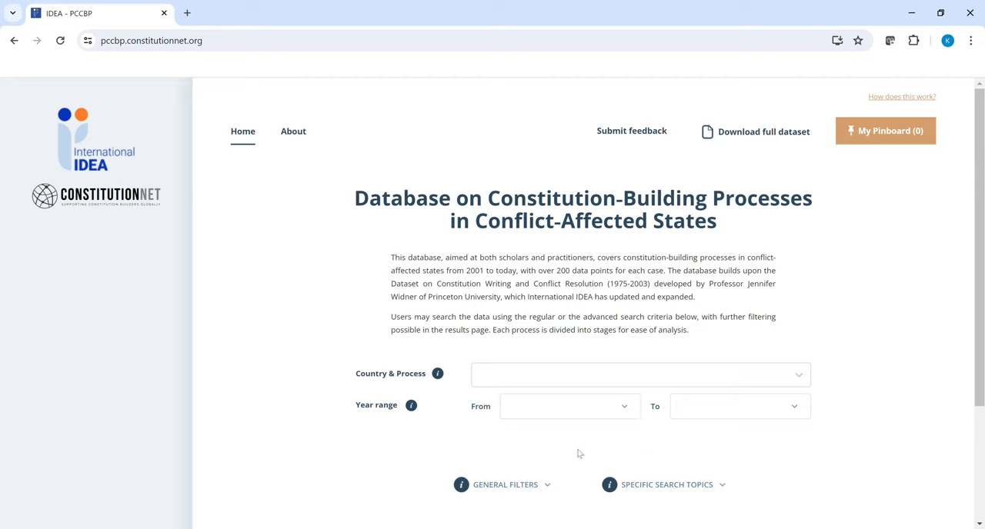
{"action": "mouse_move", "coordinate": [517, 414]}
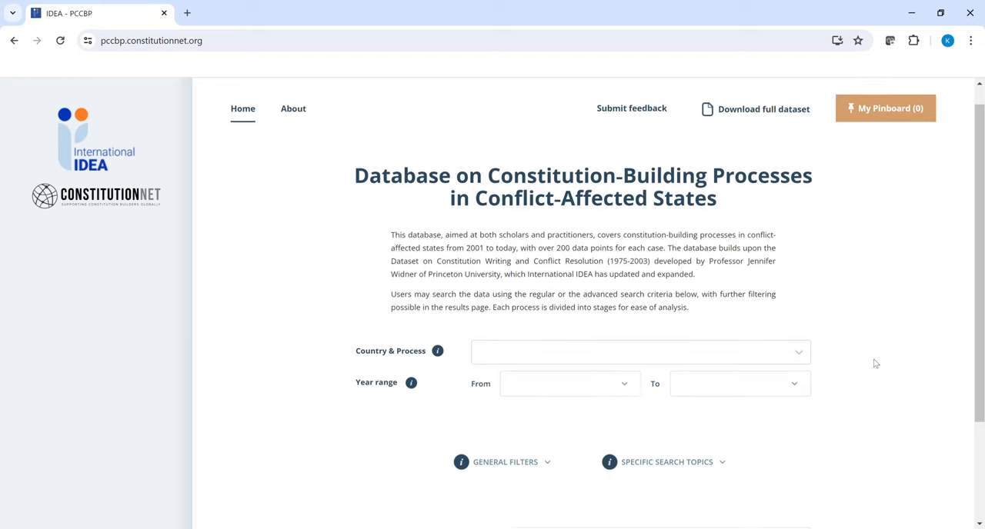
{"action": "scroll", "scroll_direction": "down", "scroll_amount": 3}
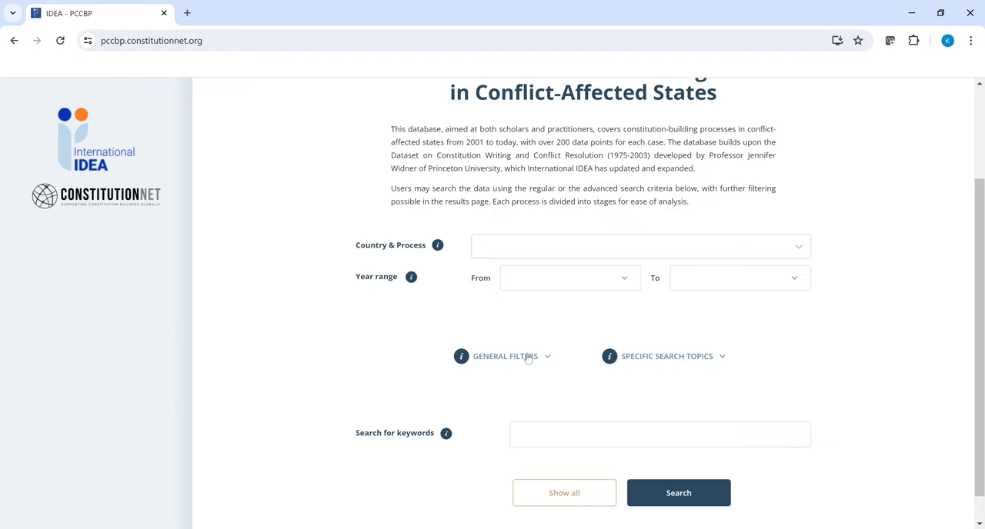
Expand General Filters and preview the available Region options.
{"action": "left_click", "coordinate": [504, 357]}
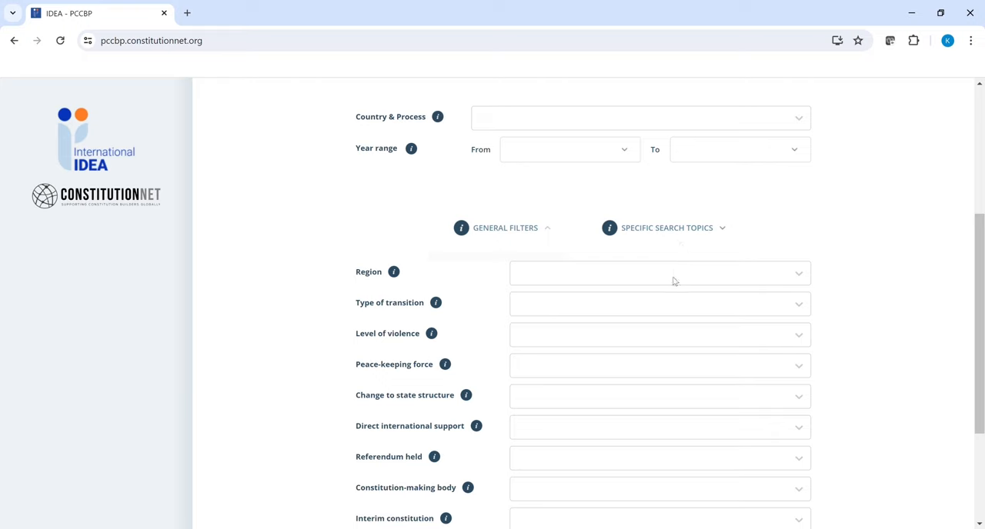
{"action": "left_click", "coordinate": [659, 274]}
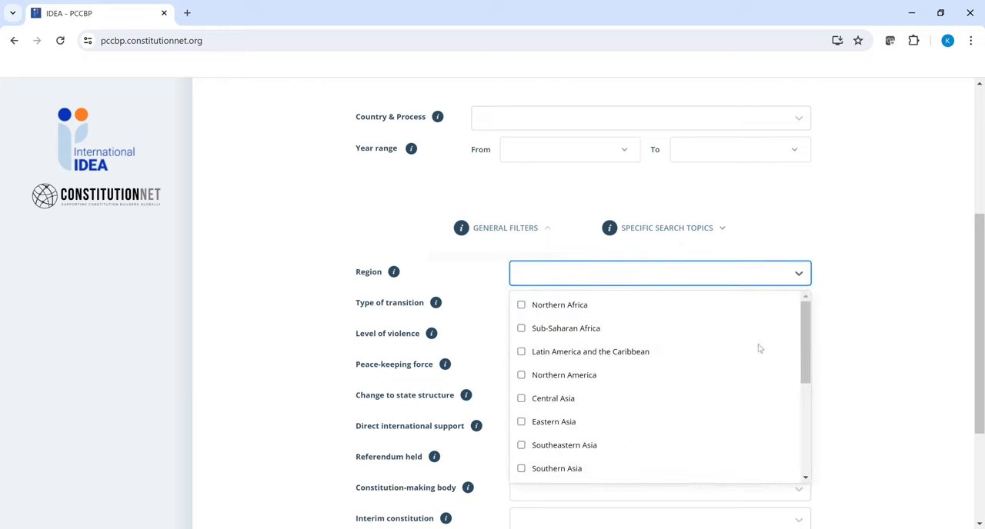
{"action": "scroll", "scroll_direction": "down", "scroll_amount": 3}
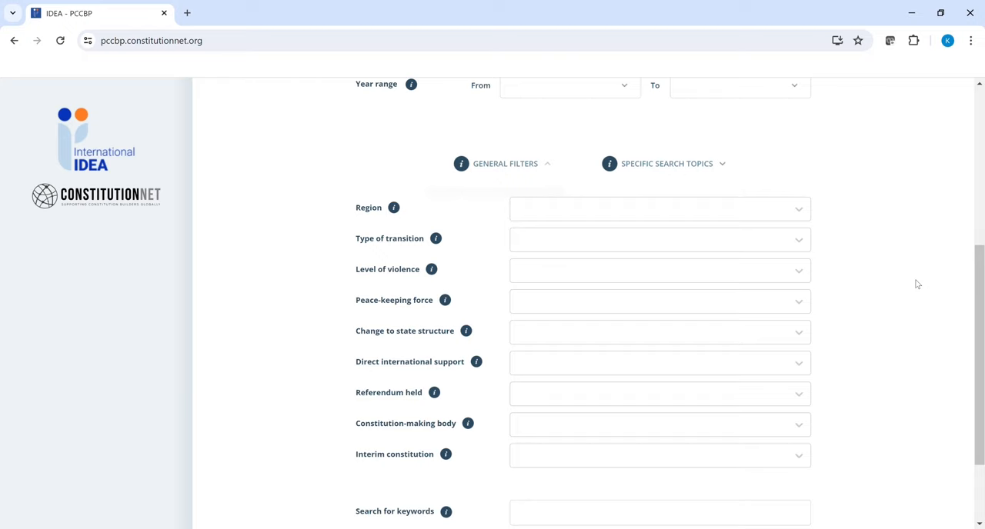
{"action": "mouse_move", "coordinate": [755, 302]}
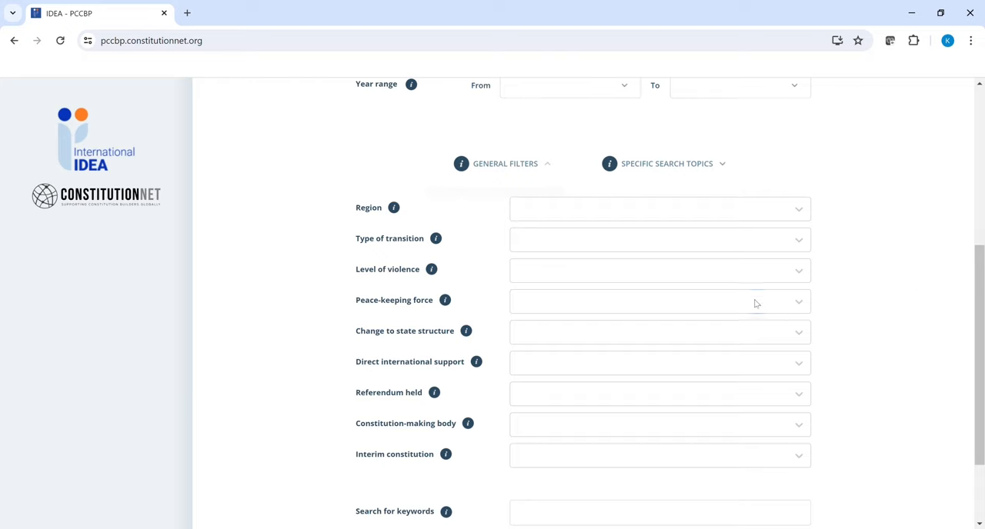
Preview the Peace-keeping force and Direct international support options without choosing any.
{"action": "left_click", "coordinate": [659, 302]}
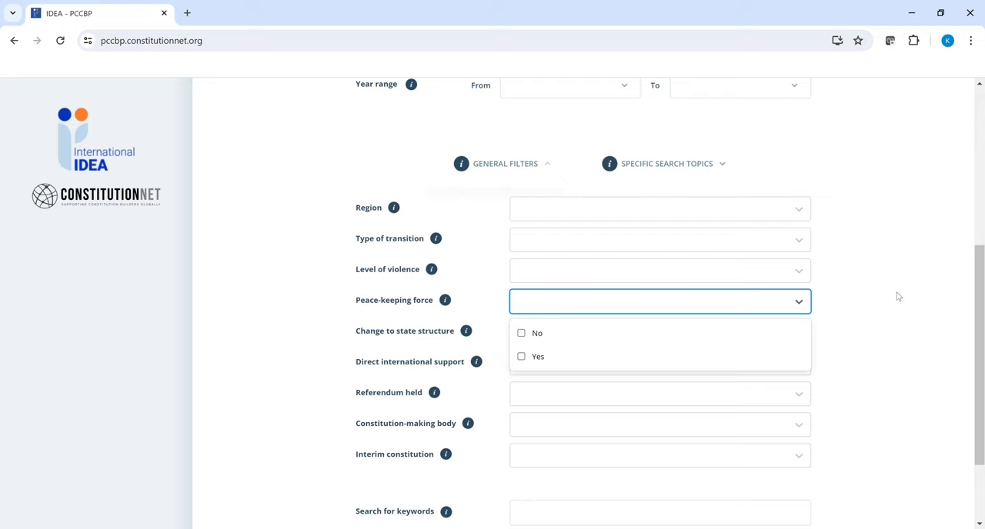
{"action": "left_click", "coordinate": [659, 302]}
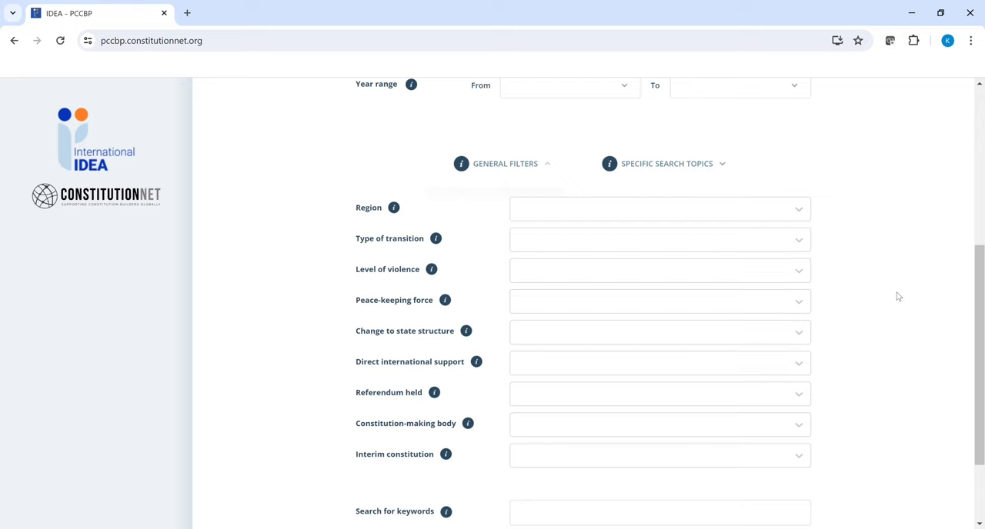
{"action": "scroll", "scroll_direction": "up", "scroll_amount": 3}
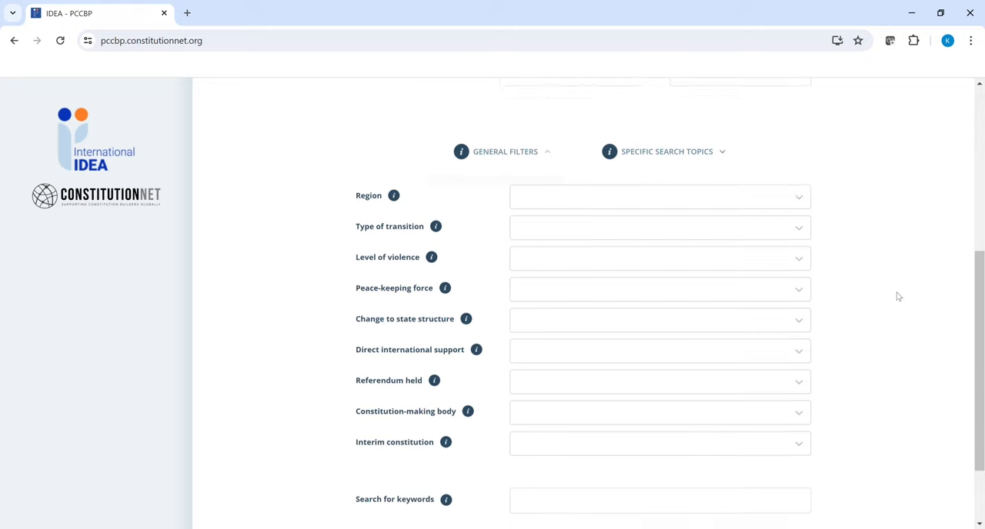
{"action": "scroll", "scroll_direction": "down", "scroll_amount": 3}
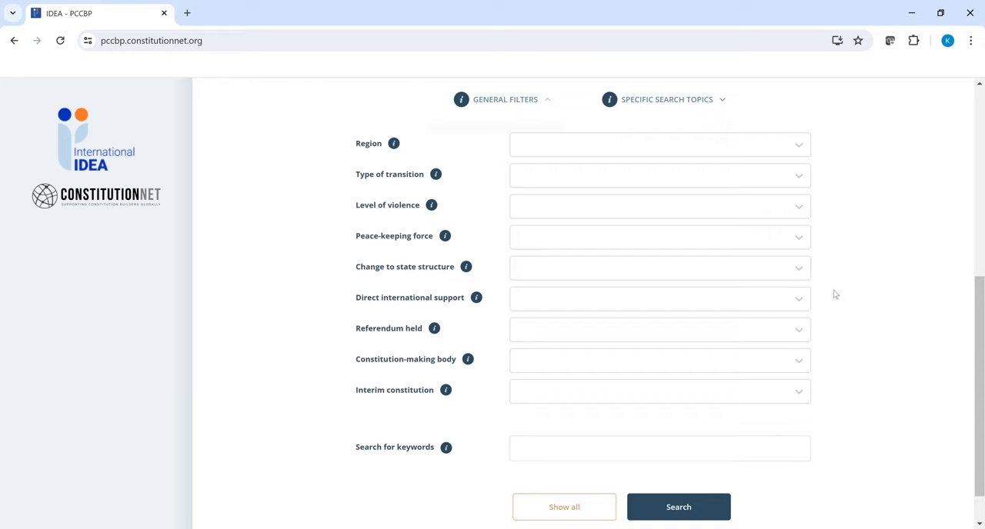
{"action": "left_click", "coordinate": [659, 298]}
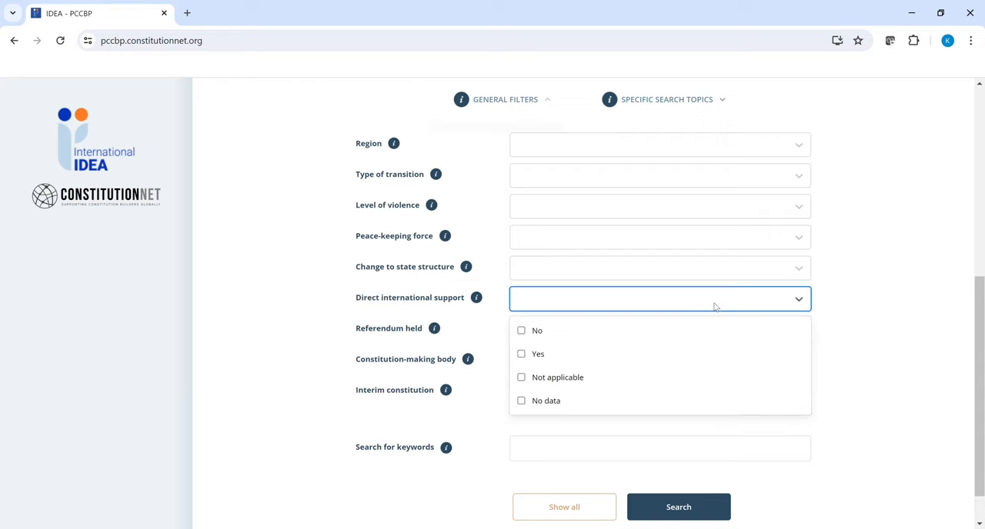
{"action": "left_click", "coordinate": [863, 280]}
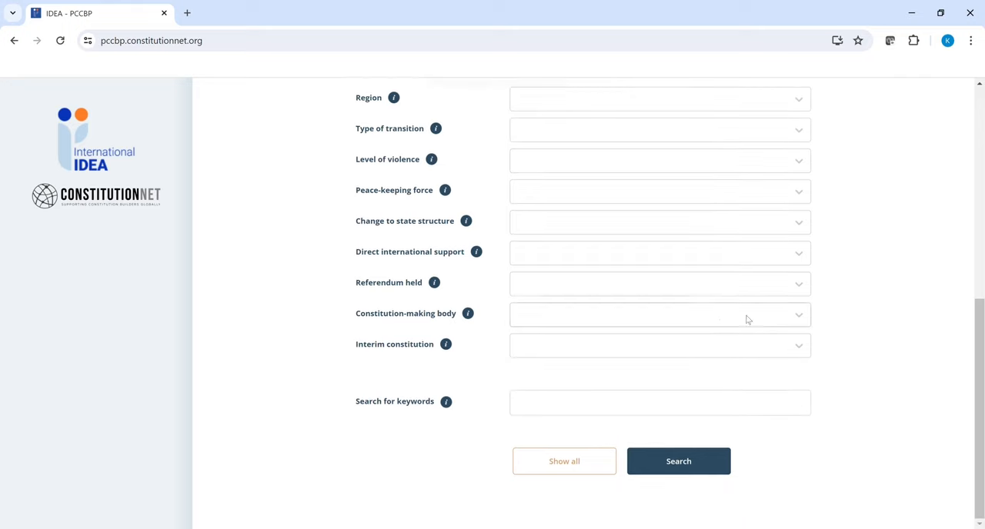
Search the keyword WOMEN and browse the 38 matching processes and text excerpts.
{"action": "left_click", "coordinate": [659, 283]}
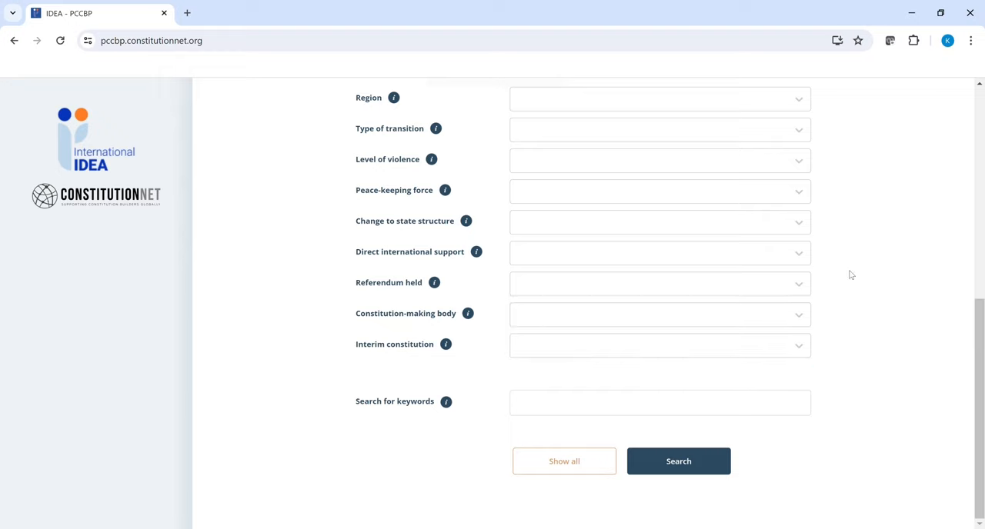
{"action": "mouse_move", "coordinate": [854, 289]}
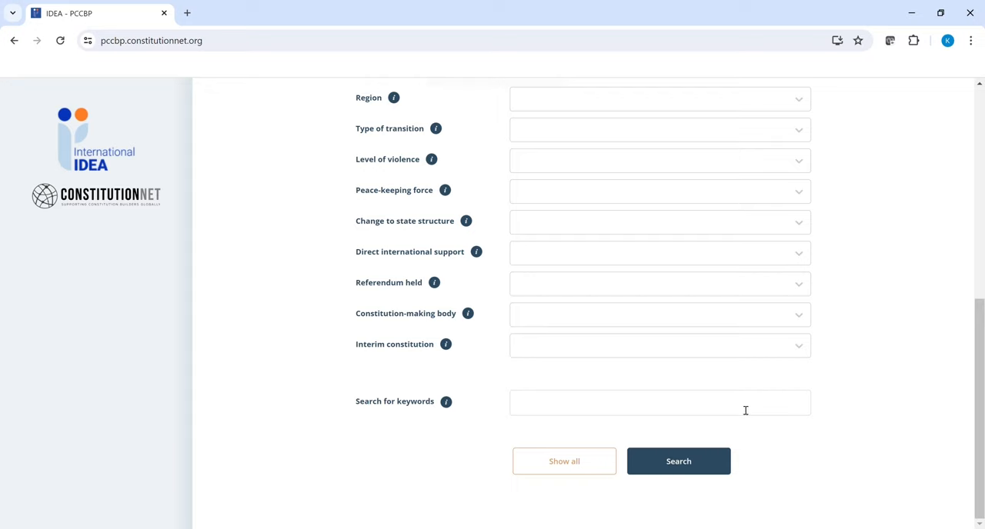
{"action": "type", "text": "wo"}
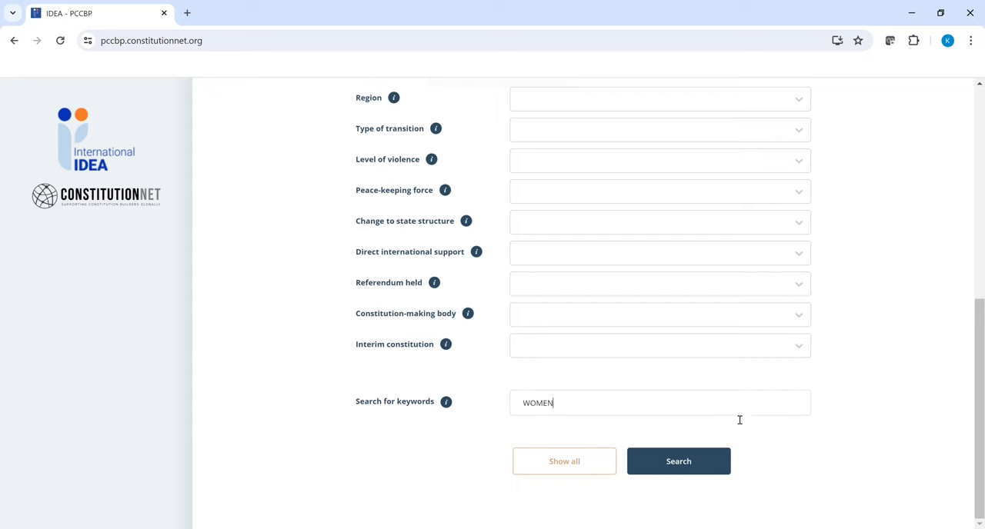
{"action": "left_click", "coordinate": [677, 462]}
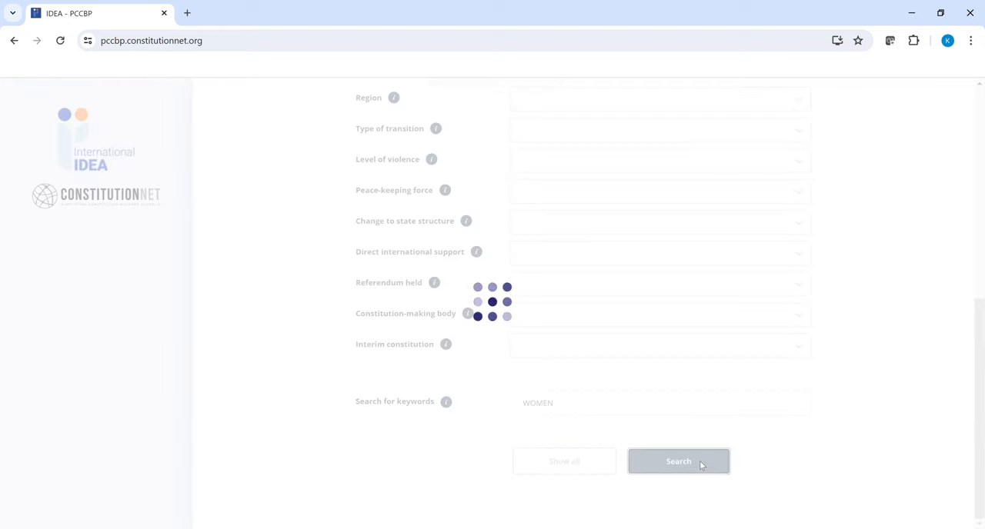
{"action": "left_click", "coordinate": [677, 462]}
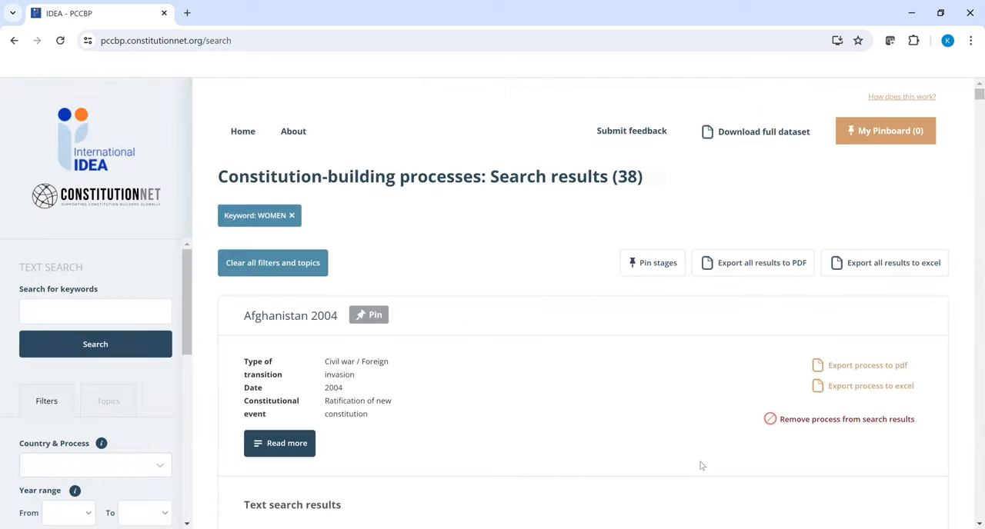
{"action": "mouse_move", "coordinate": [751, 285]}
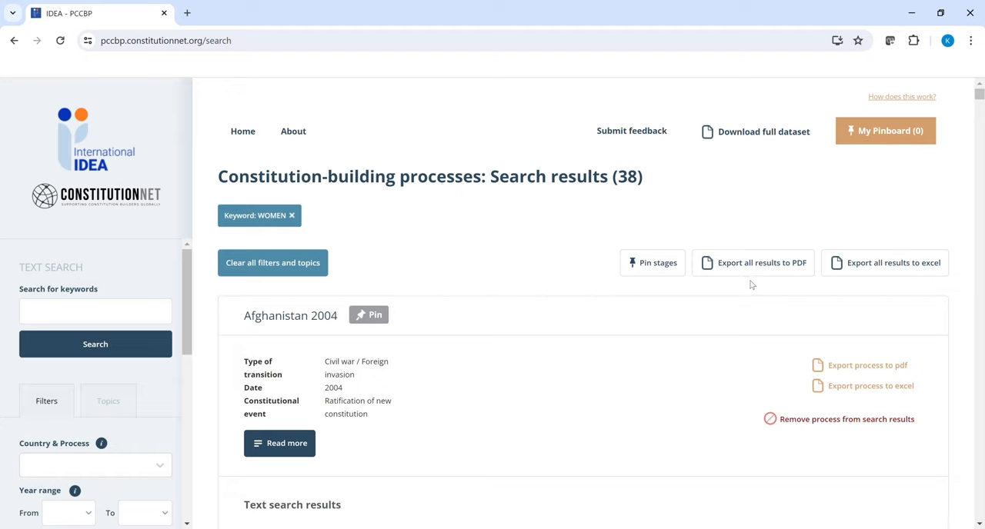
{"action": "mouse_move", "coordinate": [719, 210]}
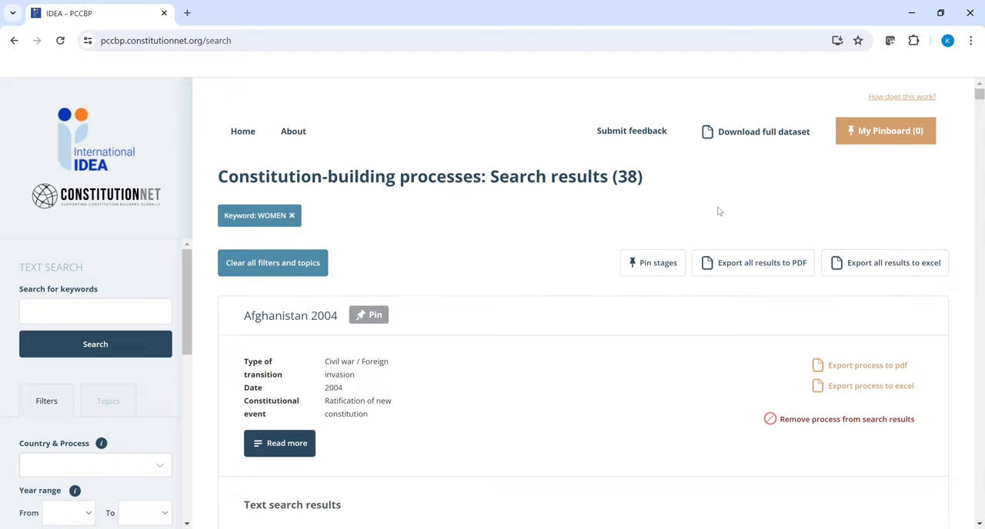
{"action": "scroll", "scroll_direction": "down", "scroll_amount": 3}
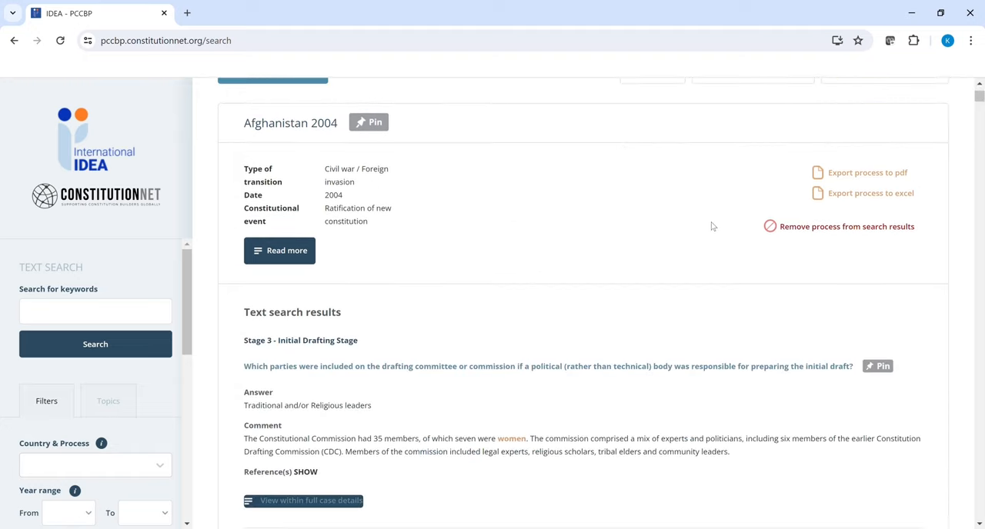
{"action": "mouse_move", "coordinate": [671, 231]}
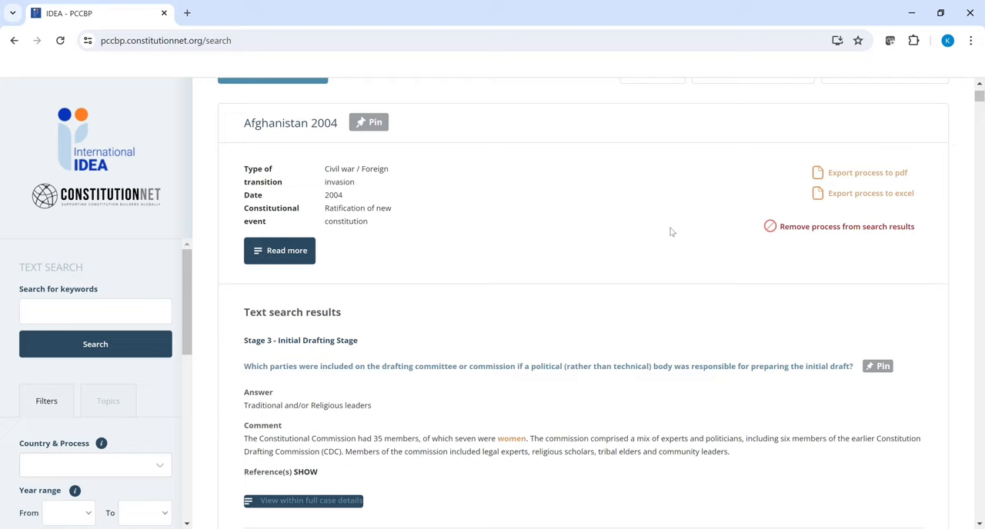
{"action": "mouse_move", "coordinate": [530, 281]}
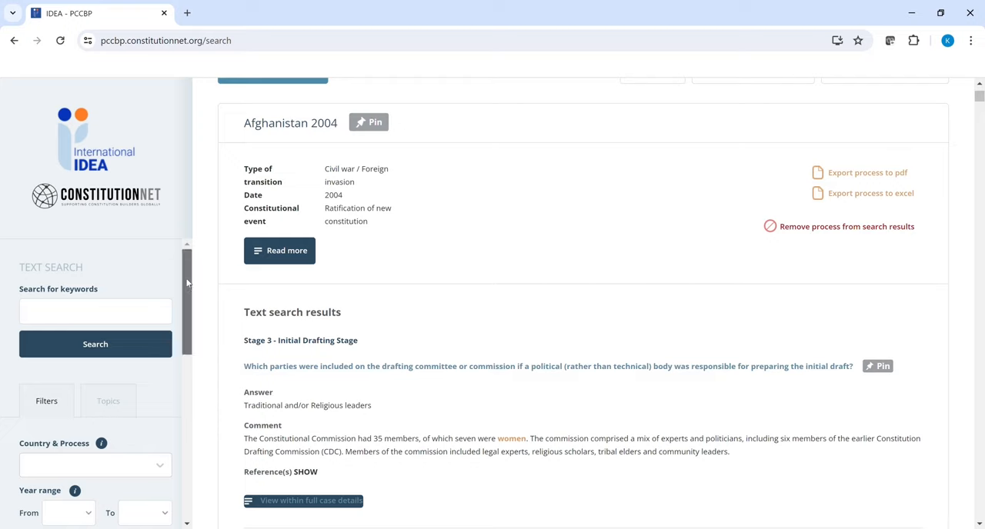
{"action": "scroll", "scroll_direction": "down", "scroll_amount": 3}
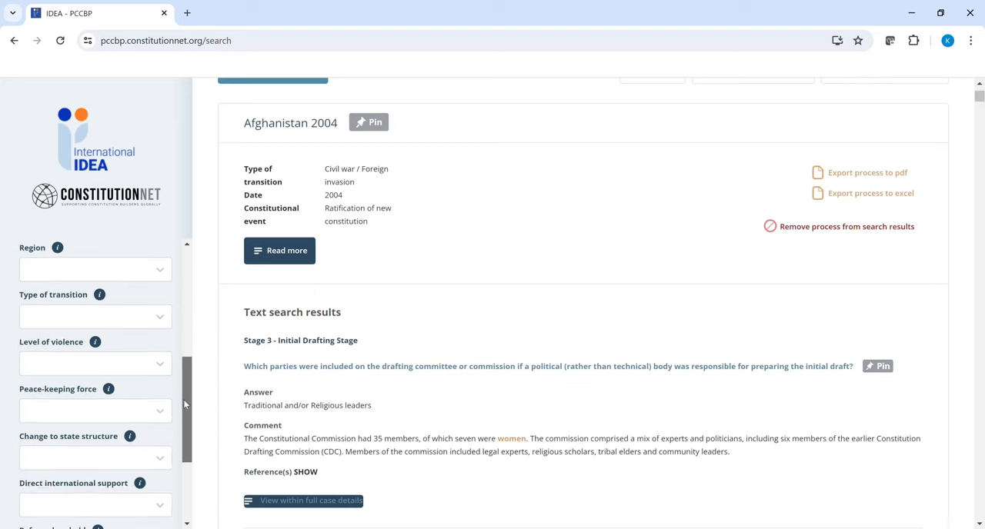
Return to the PCCBP home page with an empty search form.
{"action": "scroll", "scroll_direction": "down", "scroll_amount": 3}
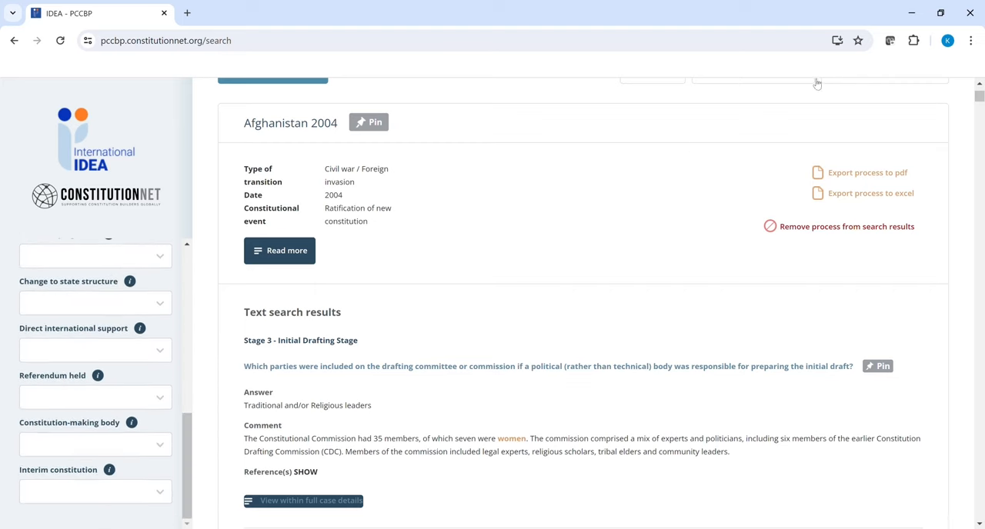
{"action": "left_click", "coordinate": [243, 130]}
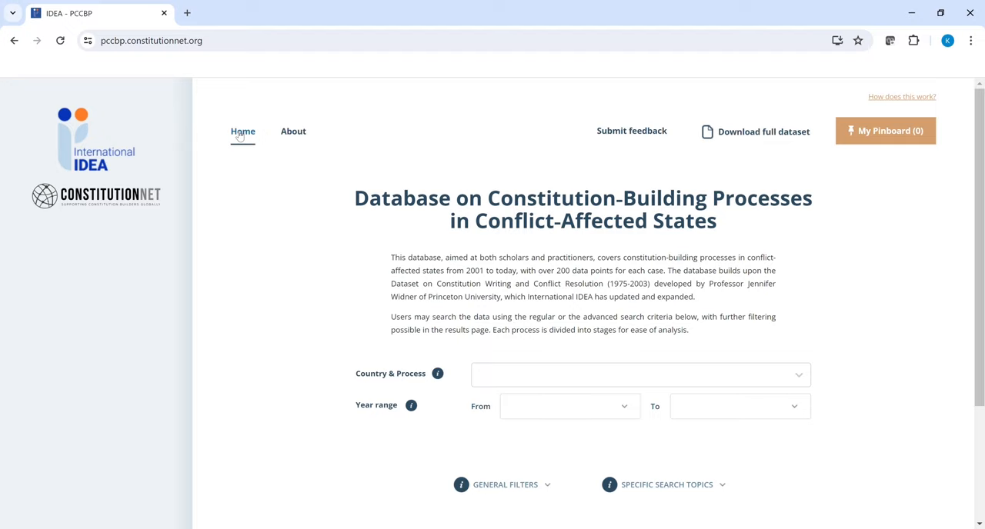
{"action": "mouse_move", "coordinate": [210, 208]}
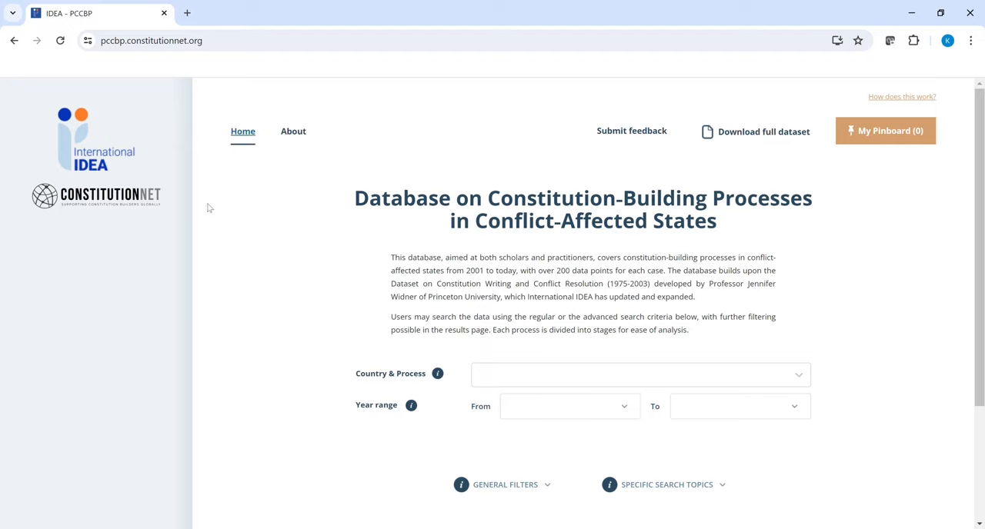
Expand Stage 1 – Talks about Talks under Specific Search Topics and tick Type of forum.
{"action": "scroll", "scroll_direction": "down", "scroll_amount": 3}
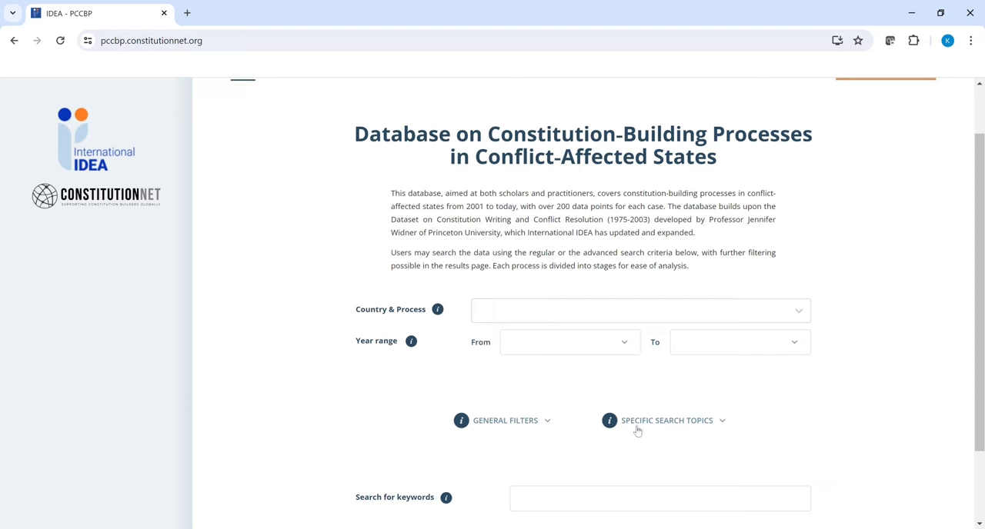
{"action": "left_click", "coordinate": [666, 420]}
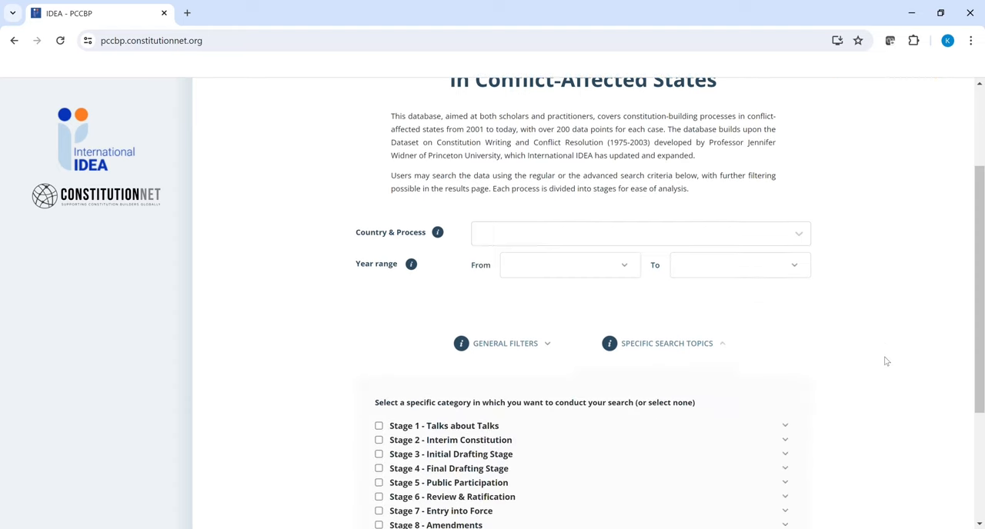
{"action": "scroll", "scroll_direction": "down", "scroll_amount": 3}
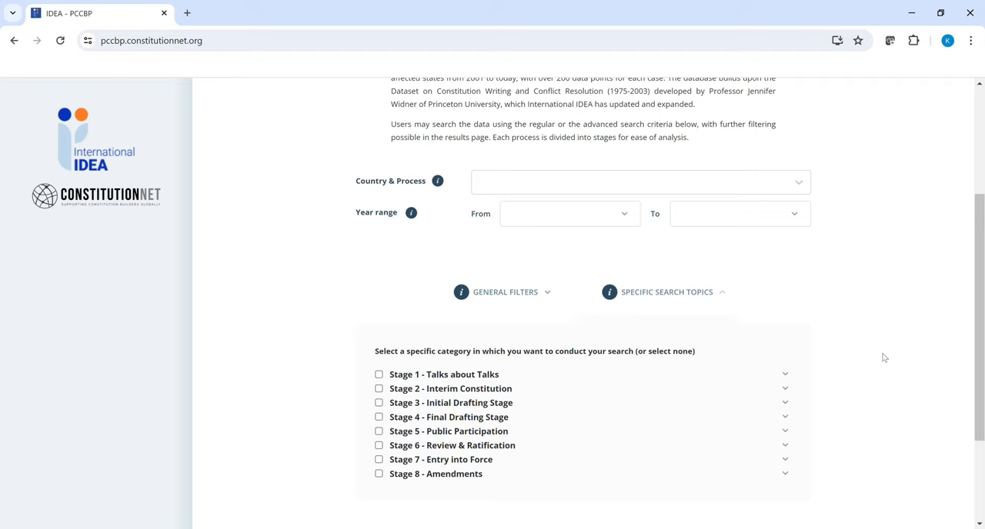
{"action": "scroll", "scroll_direction": "down", "scroll_amount": 3}
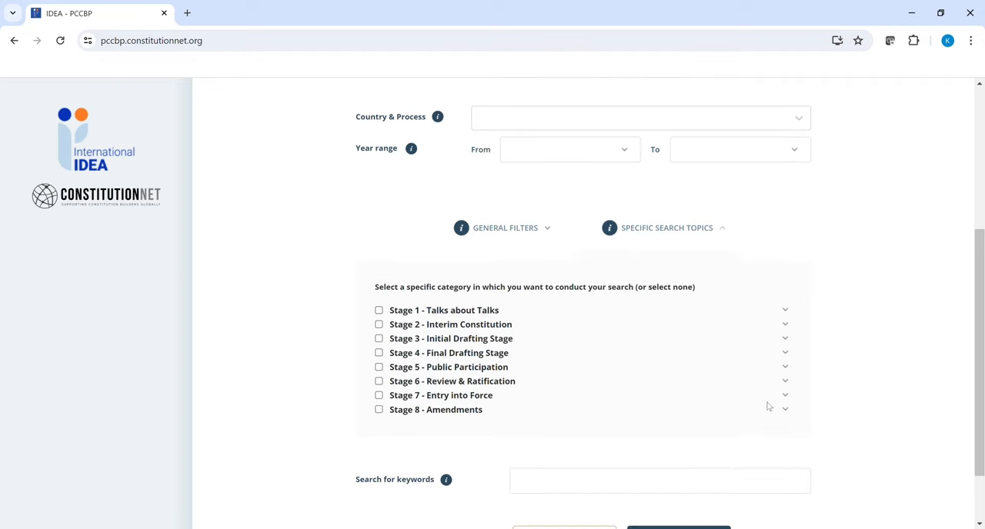
{"action": "left_click", "coordinate": [785, 311]}
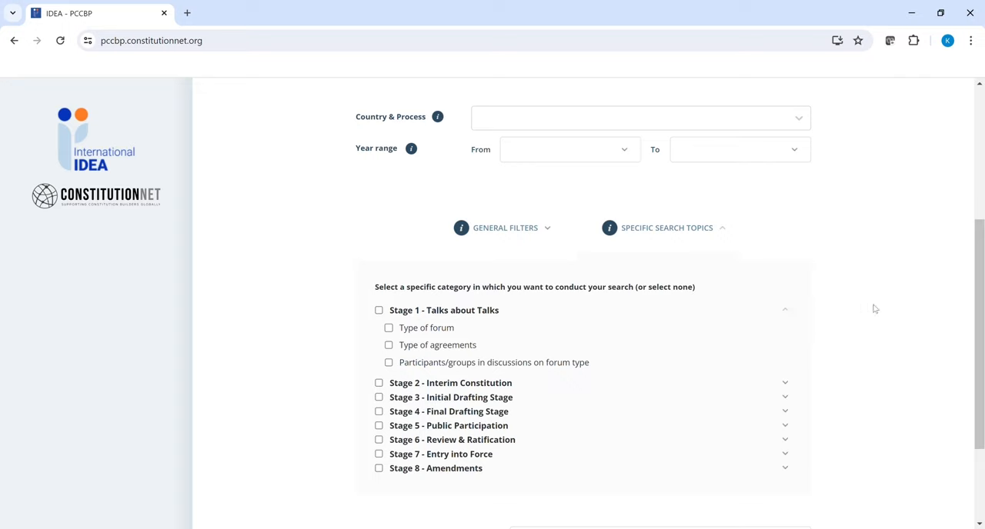
{"action": "mouse_move", "coordinate": [946, 314]}
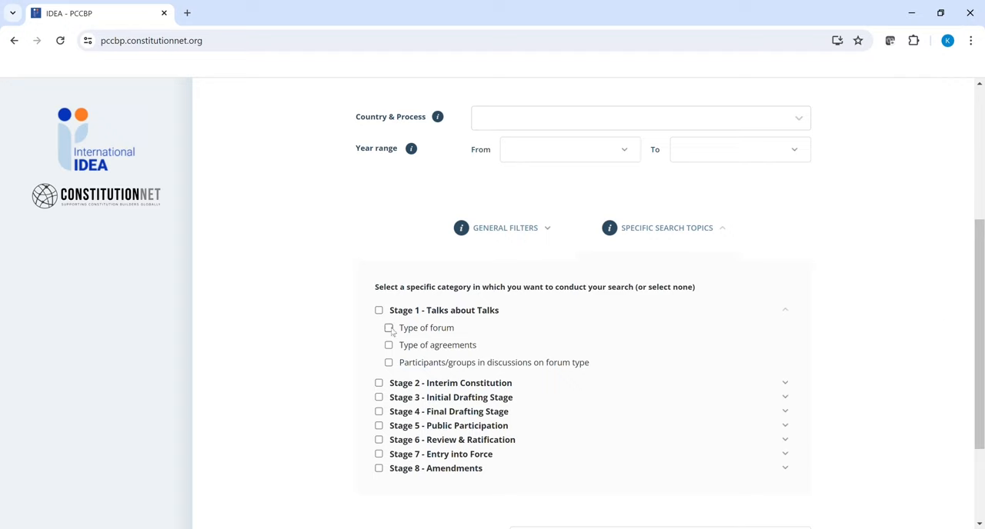
{"action": "left_click", "coordinate": [388, 328]}
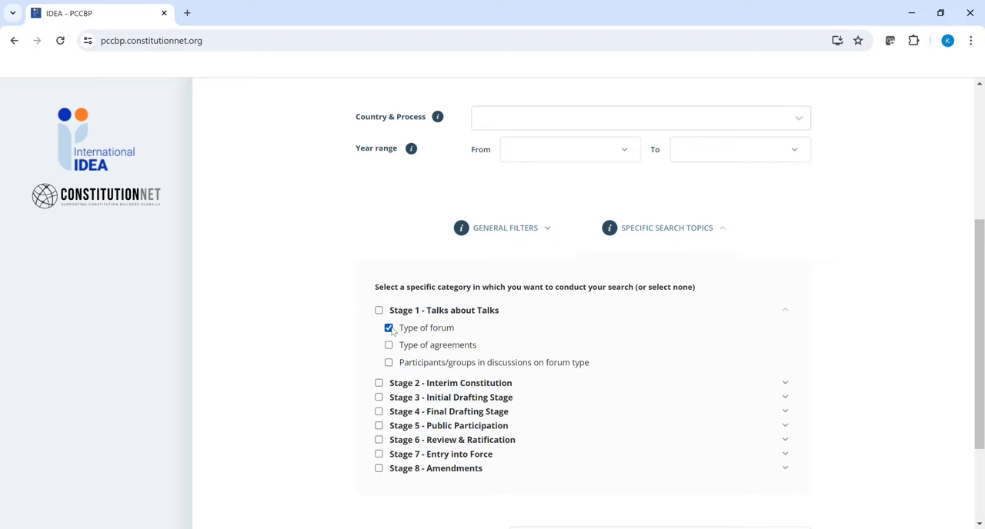
{"action": "mouse_move", "coordinate": [813, 339]}
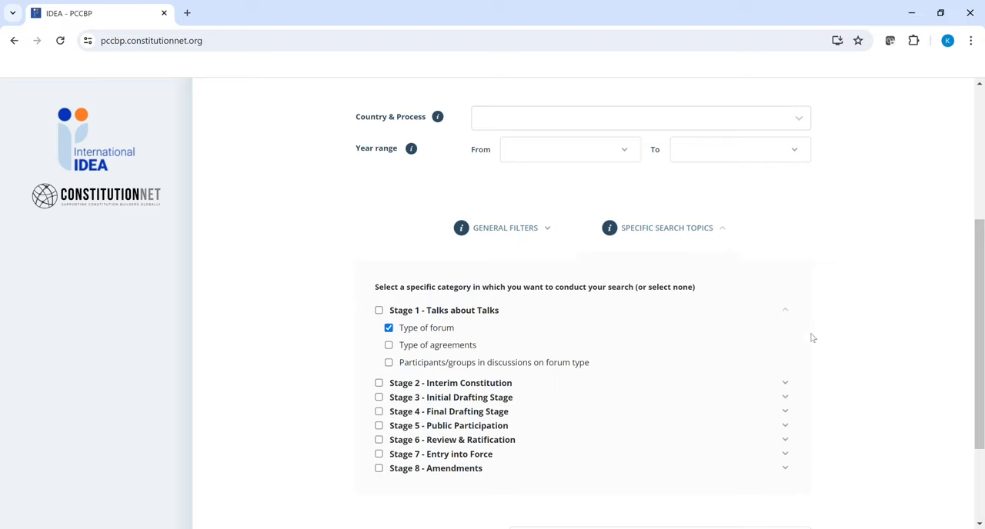
{"action": "scroll", "scroll_direction": "down", "scroll_amount": 3}
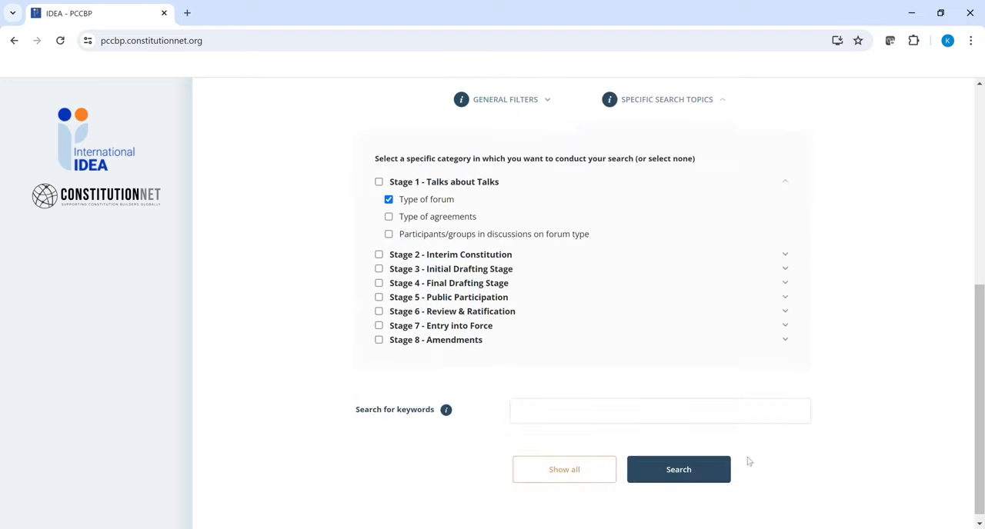
Run the Type of forum search and browse the 45 processes with their Stage 1 answers.
{"action": "left_click", "coordinate": [677, 470]}
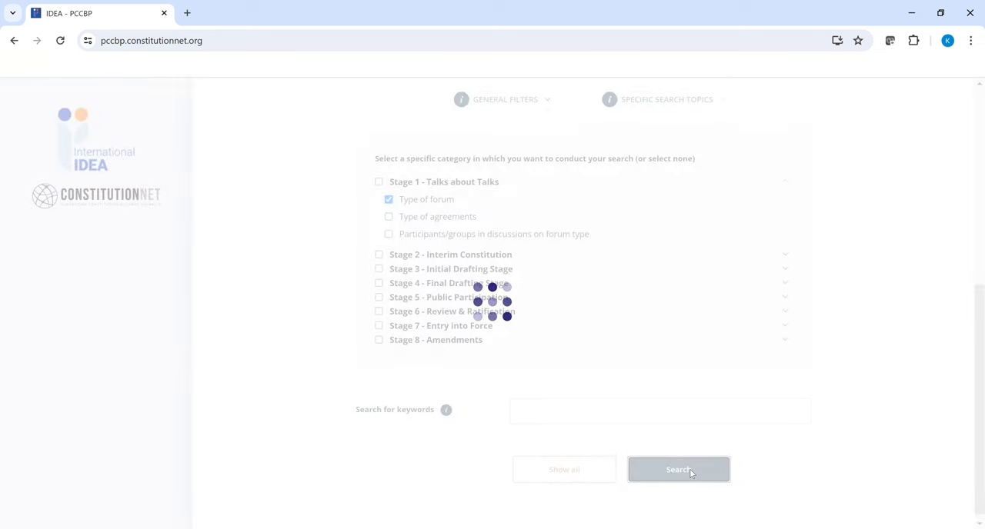
{"action": "left_click", "coordinate": [677, 469]}
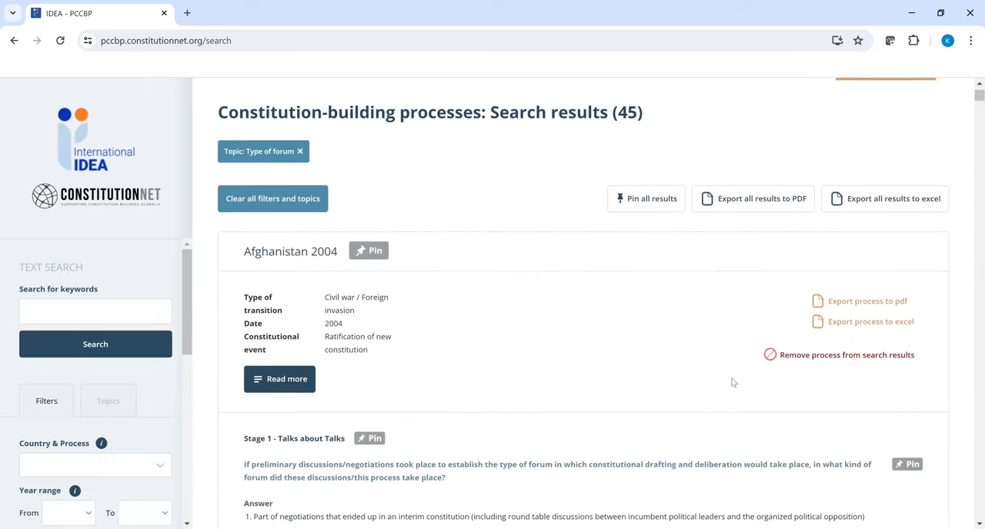
{"action": "scroll", "scroll_direction": "down", "scroll_amount": 3}
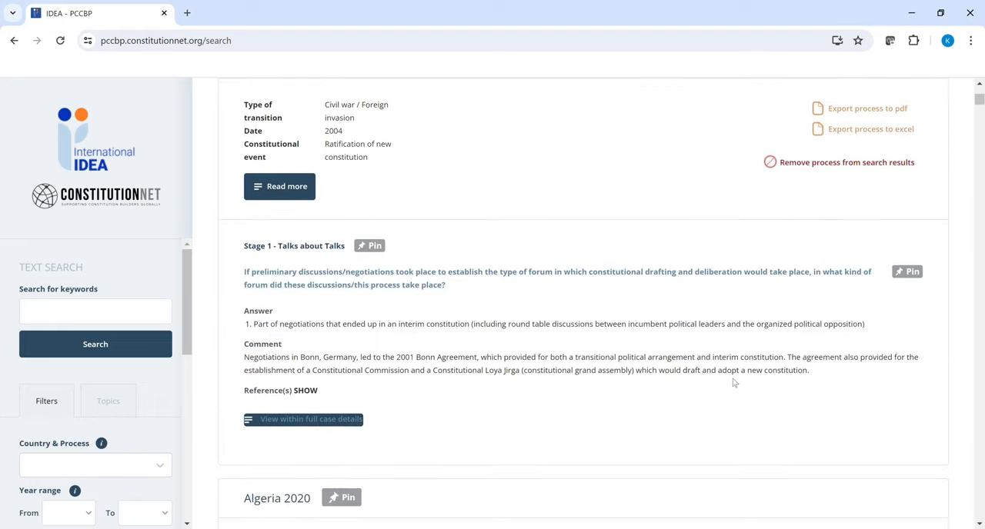
{"action": "scroll", "scroll_direction": "up", "scroll_amount": 3}
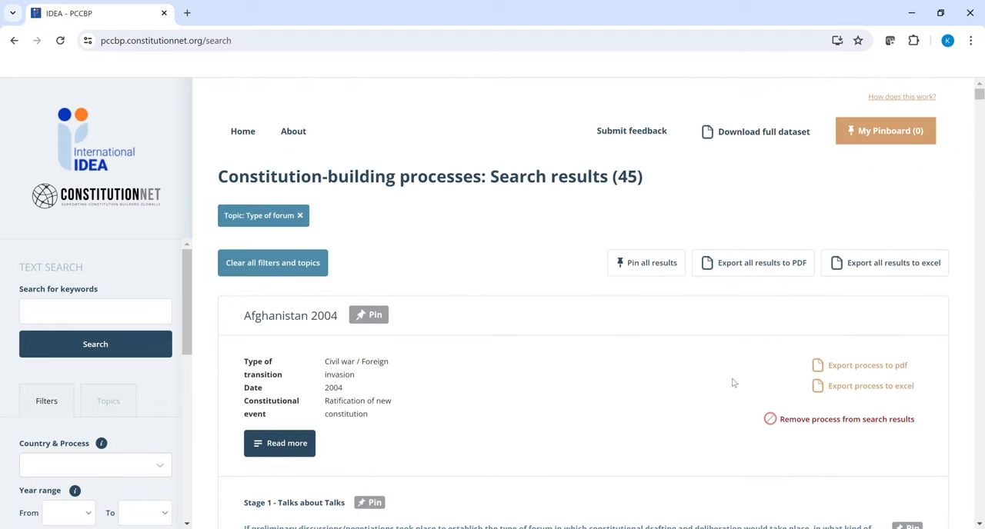
{"action": "mouse_move", "coordinate": [244, 131]}
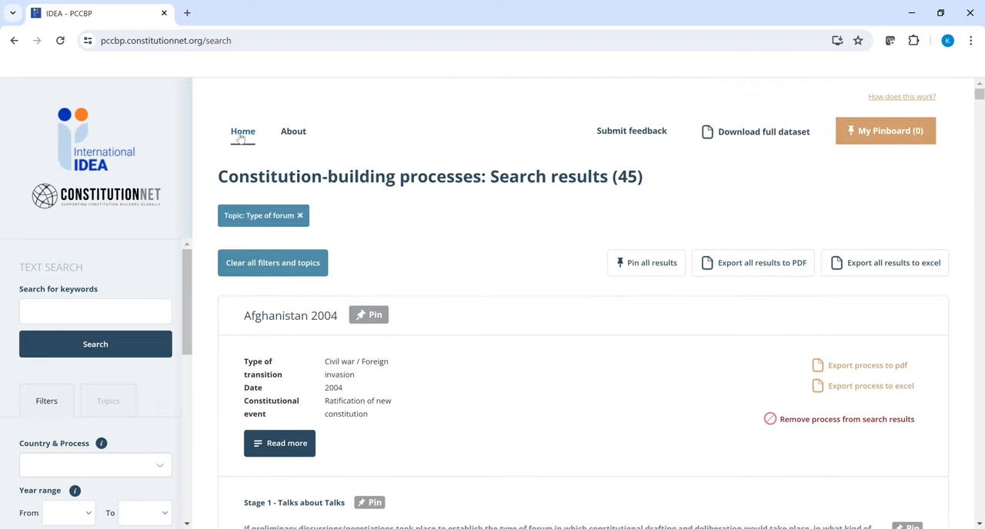
From a fresh home page, tick the whole Stage 2 - Interim Constitution category and search for 45 results.
{"action": "left_click", "coordinate": [243, 133]}
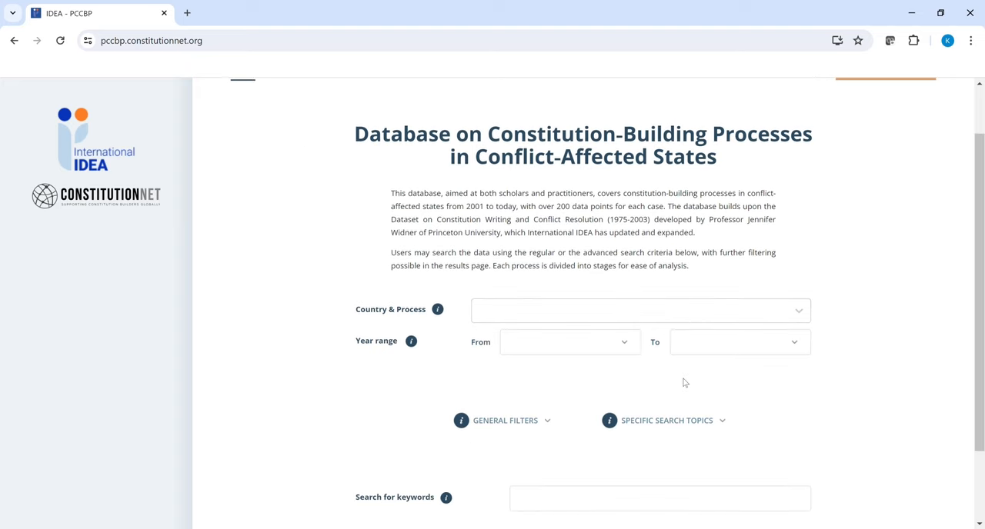
{"action": "mouse_move", "coordinate": [761, 391]}
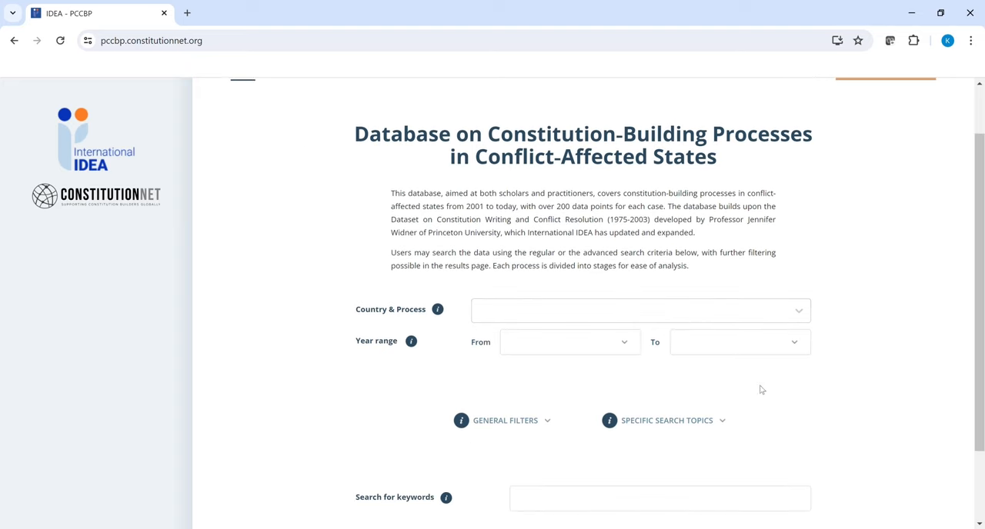
{"action": "scroll", "scroll_direction": "down", "scroll_amount": 3}
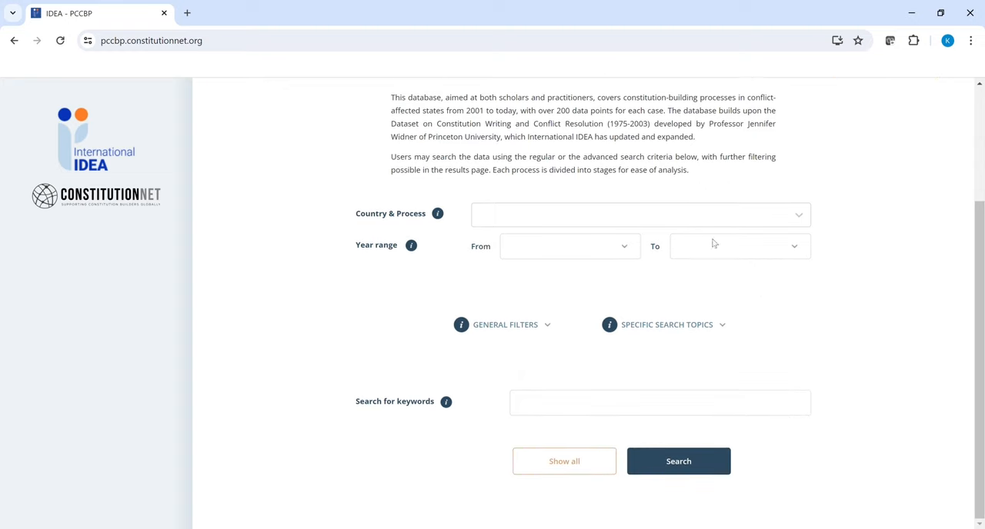
{"action": "left_click", "coordinate": [667, 324]}
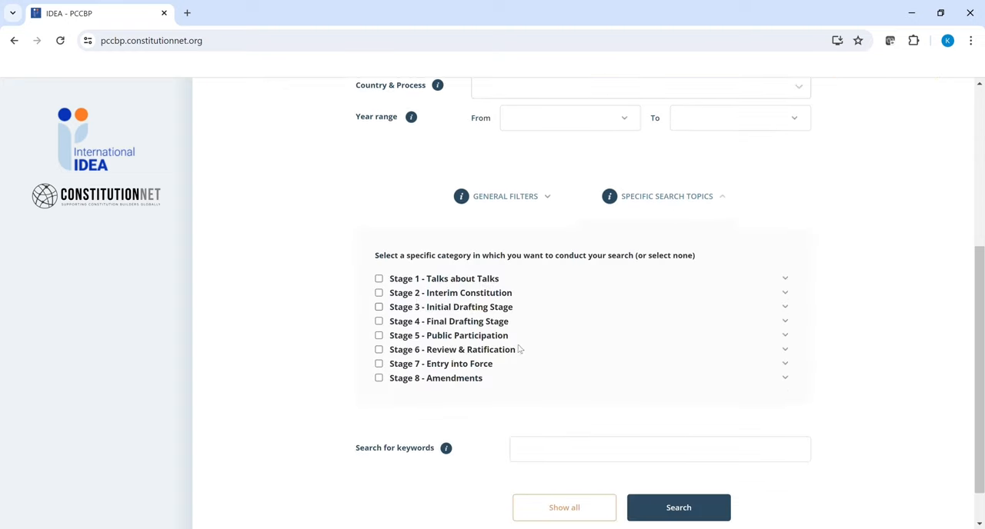
{"action": "left_click", "coordinate": [379, 292]}
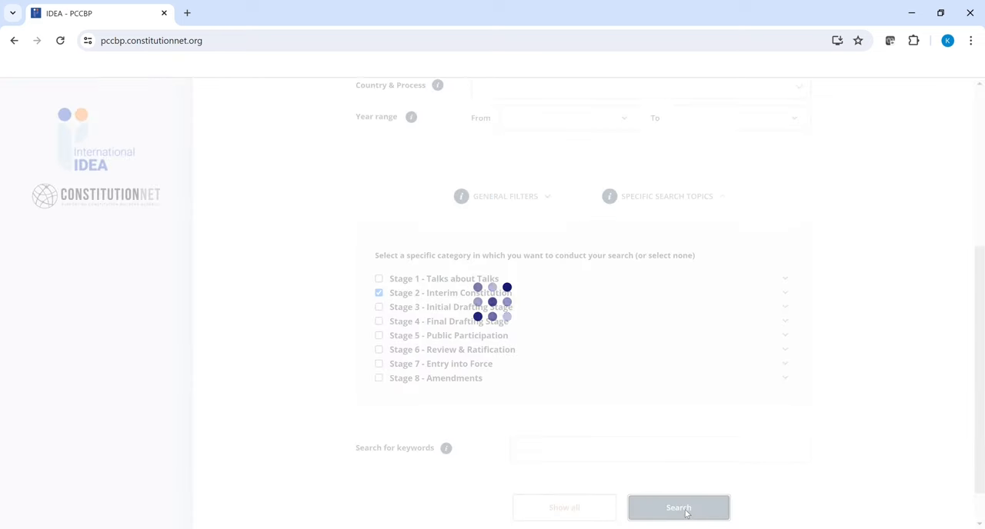
{"action": "left_click", "coordinate": [677, 508]}
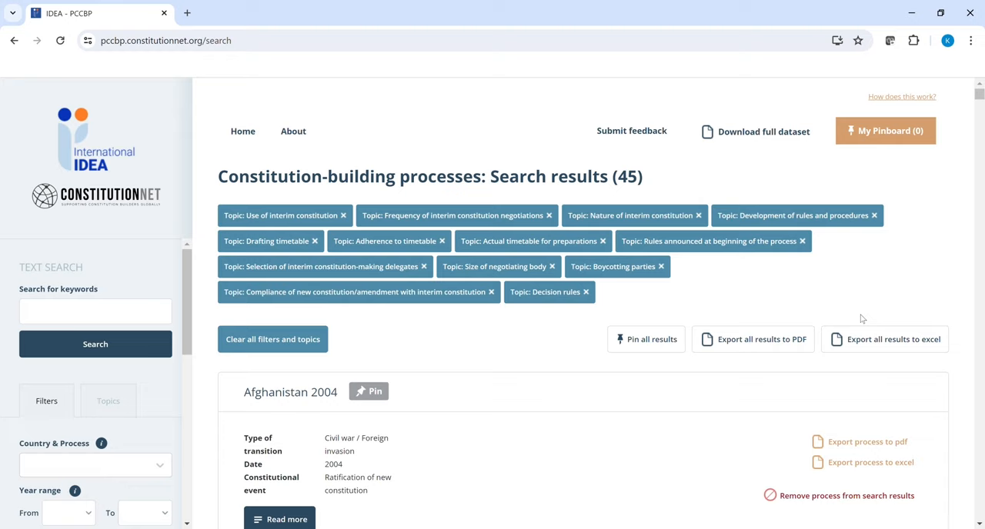
{"action": "mouse_move", "coordinate": [188, 414]}
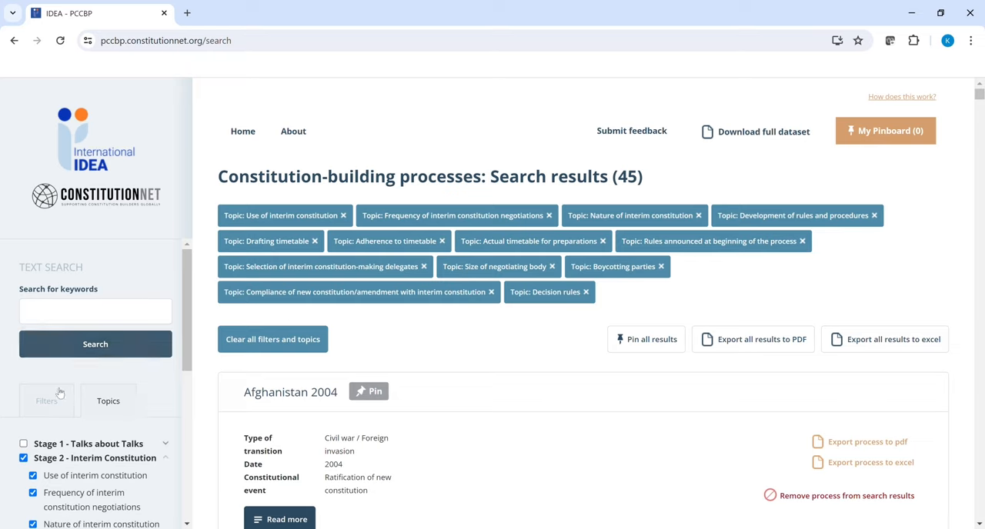
Set the Interim constitution filter to Yes, narrowing the results from 45 to 20 processes.
{"action": "left_click", "coordinate": [49, 400]}
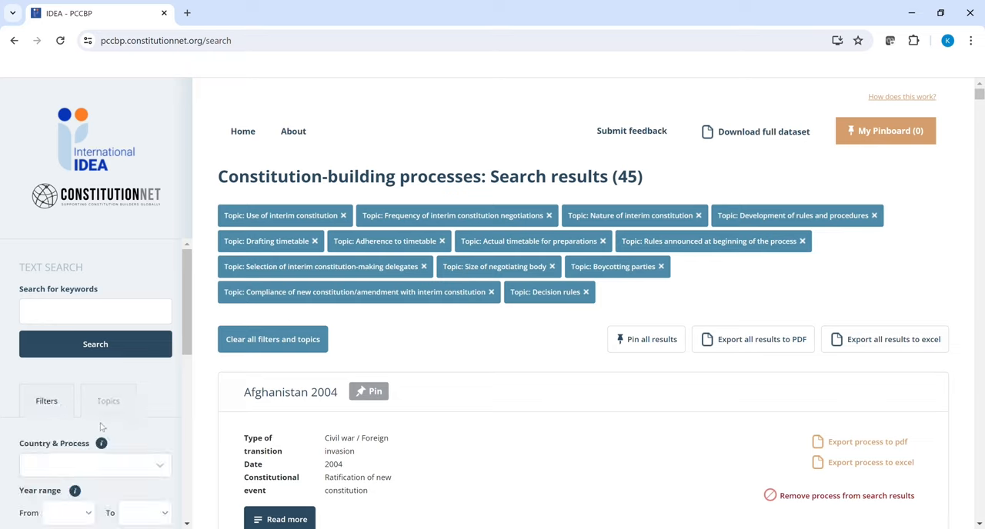
{"action": "scroll", "scroll_direction": "down", "scroll_amount": 3}
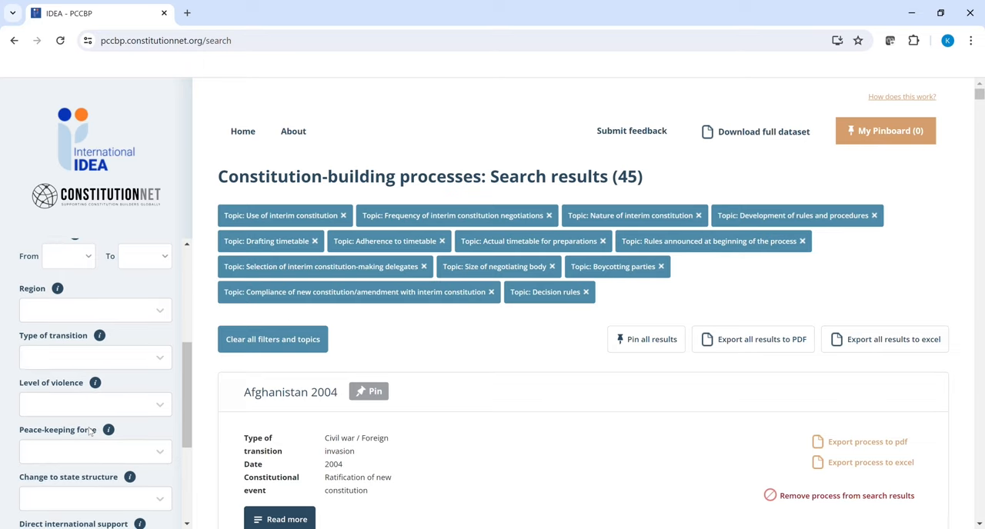
{"action": "scroll", "scroll_direction": "down", "scroll_amount": 3}
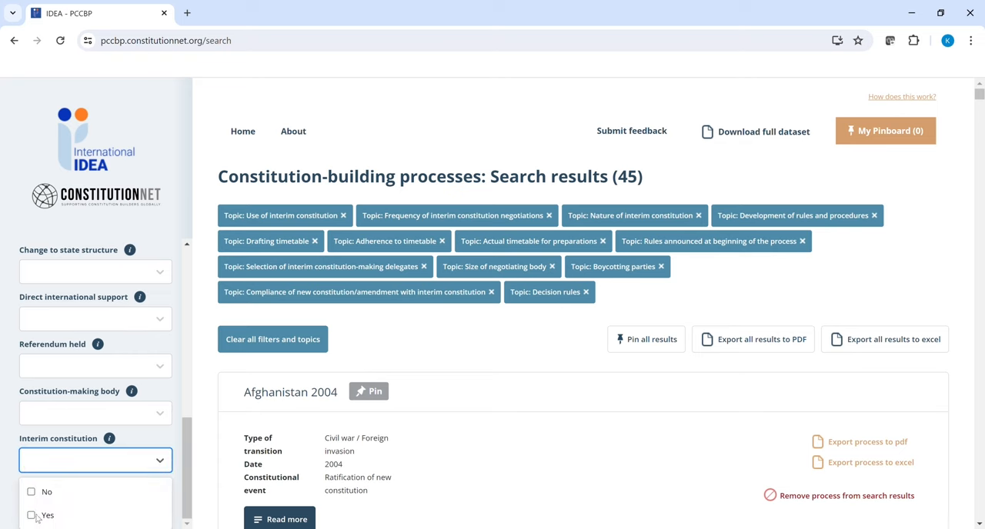
{"action": "left_click", "coordinate": [46, 514]}
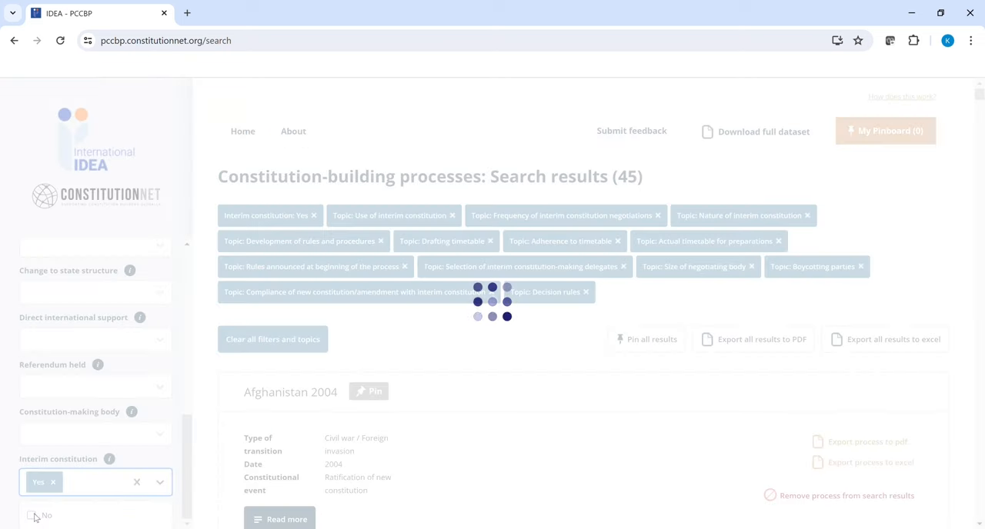
{"action": "mouse_move", "coordinate": [619, 376]}
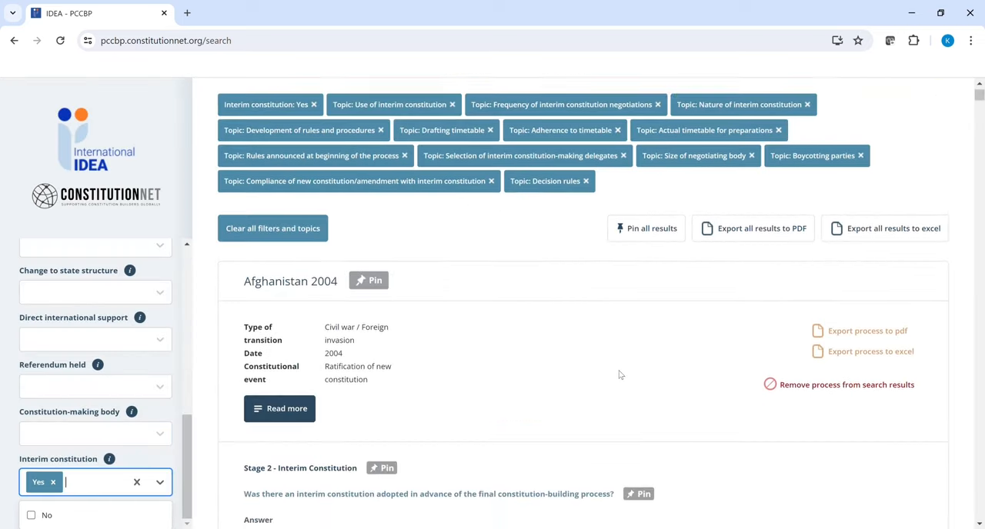
{"action": "scroll", "scroll_direction": "down", "scroll_amount": 3}
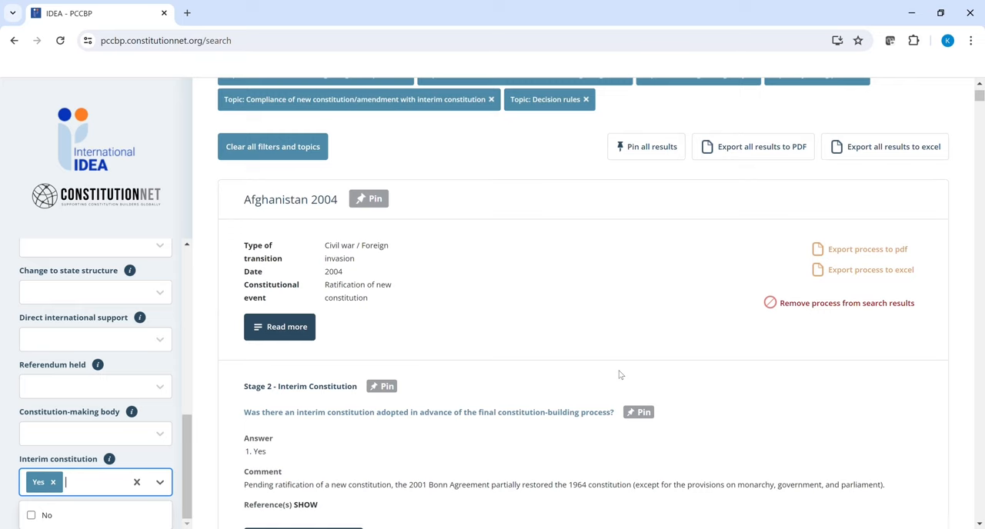
{"action": "scroll", "scroll_direction": "up", "scroll_amount": 3}
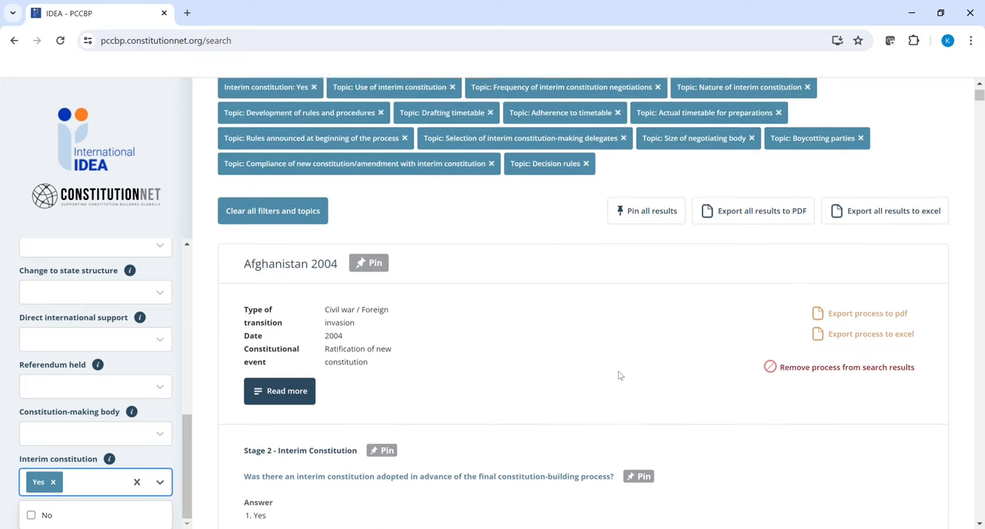
{"action": "scroll", "scroll_direction": "up", "scroll_amount": 3}
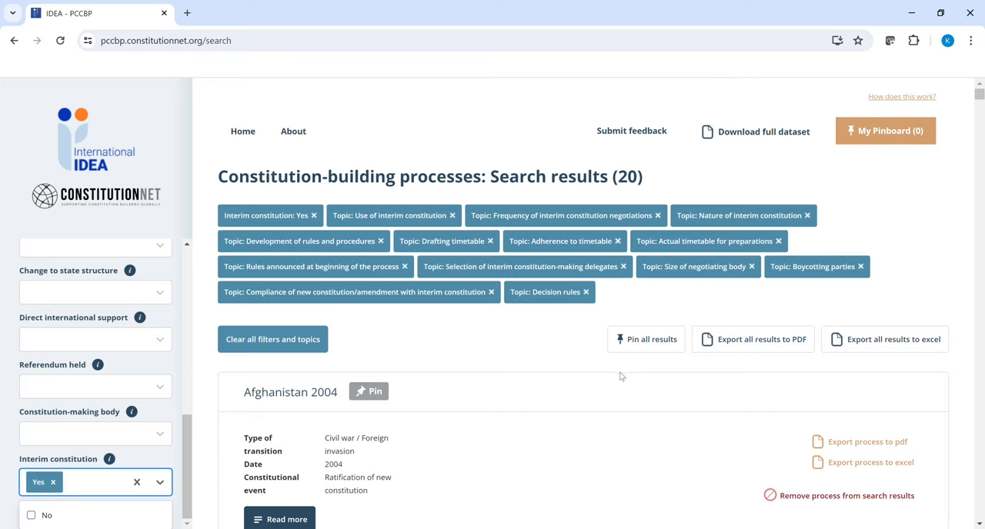
{"action": "mouse_move", "coordinate": [927, 74]}
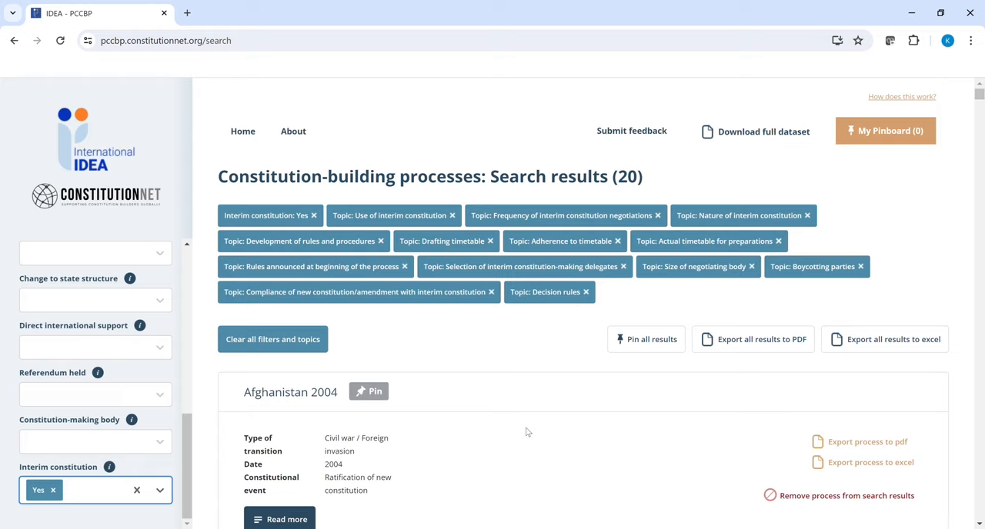
{"action": "mouse_move", "coordinate": [560, 357]}
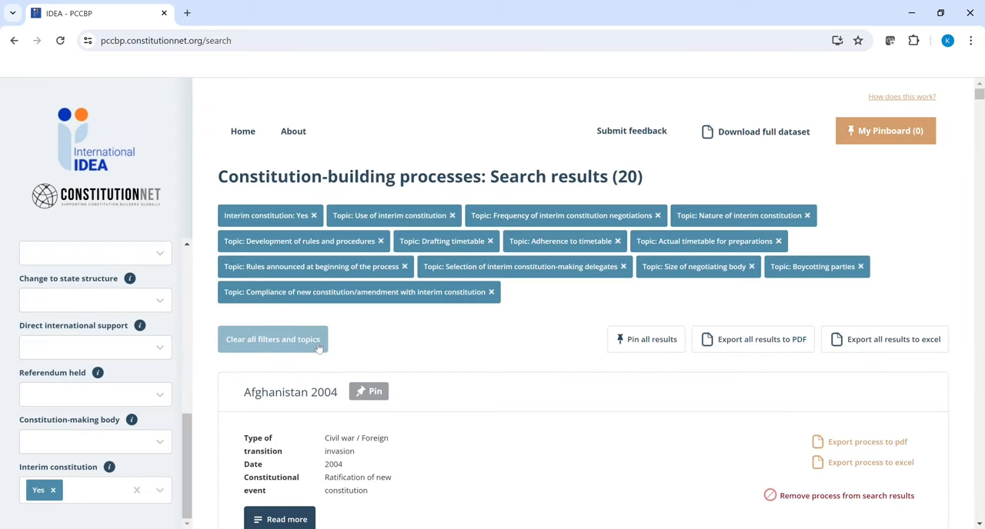
{"action": "mouse_move", "coordinate": [254, 312]}
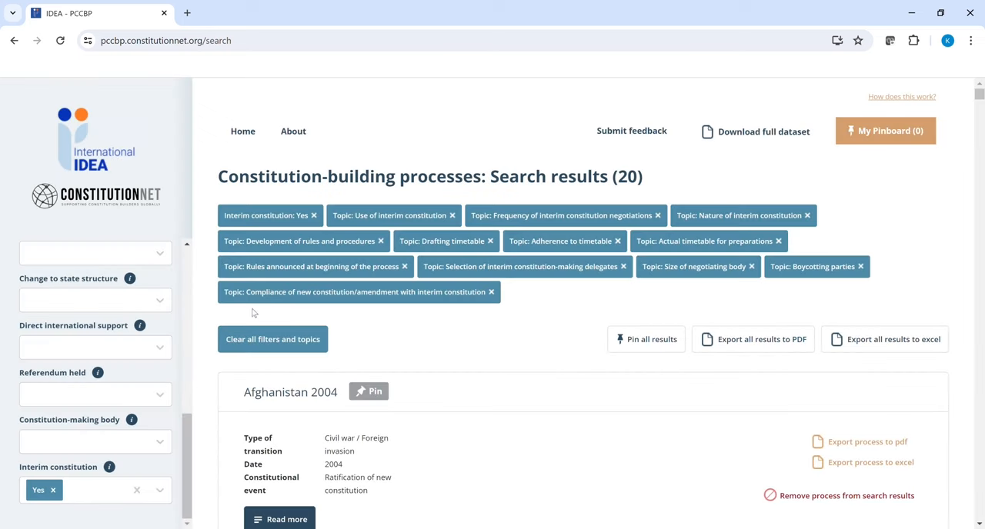
{"action": "mouse_move", "coordinate": [273, 339]}
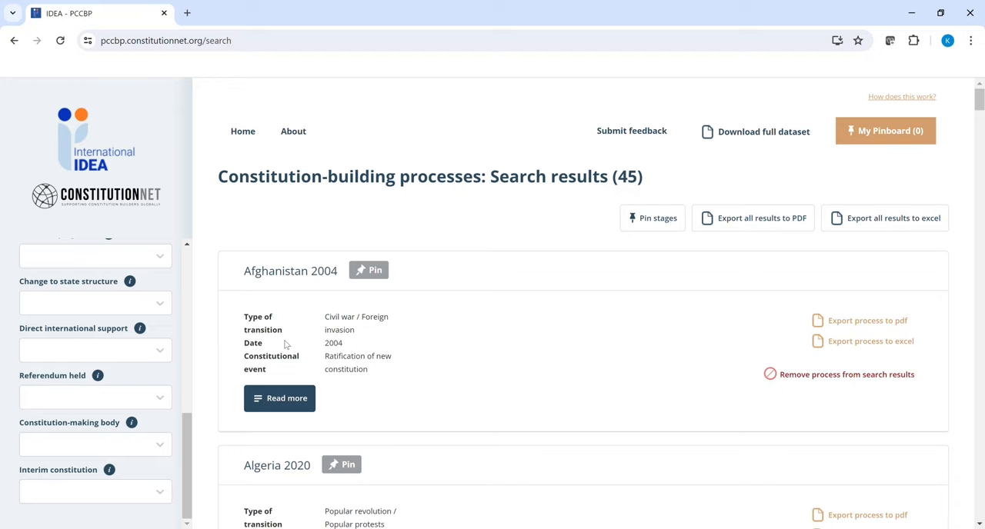
{"action": "mouse_move", "coordinate": [218, 356]}
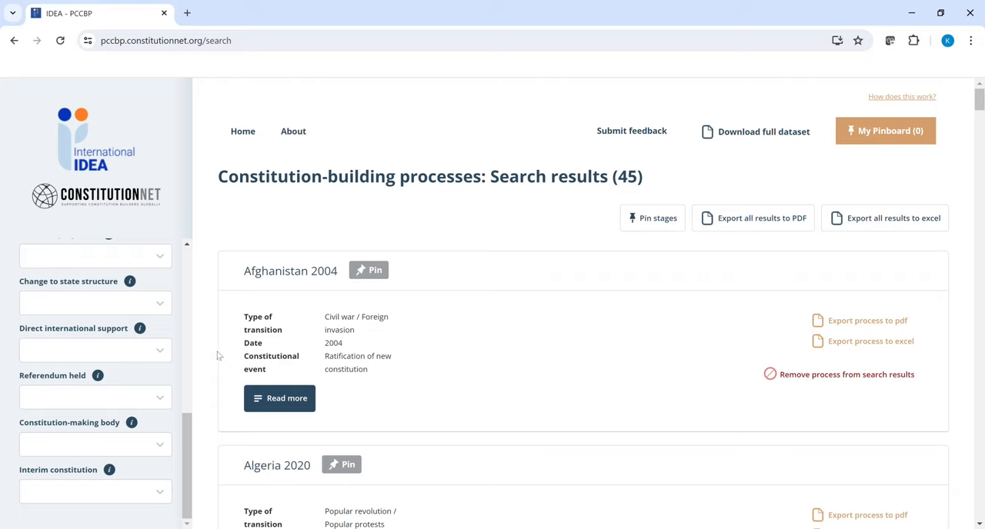
Peek at the Topics tab, return to Filters and open the Country & Process list.
{"action": "scroll", "scroll_direction": "up", "scroll_amount": 3}
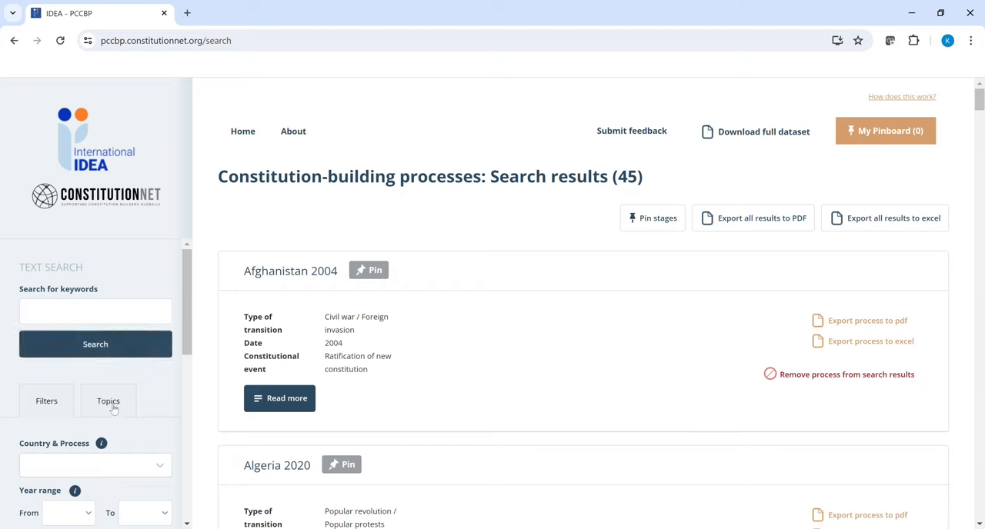
{"action": "left_click", "coordinate": [107, 400]}
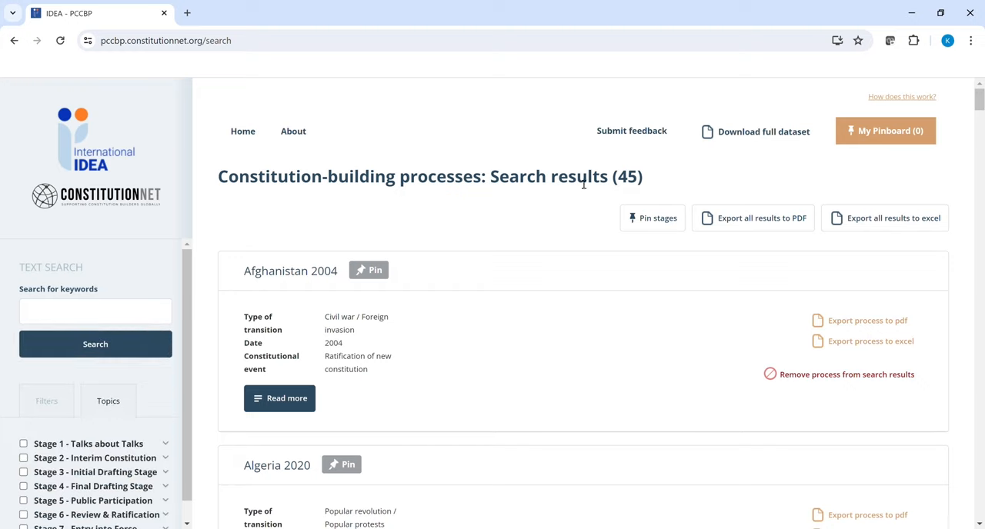
{"action": "left_click", "coordinate": [46, 400]}
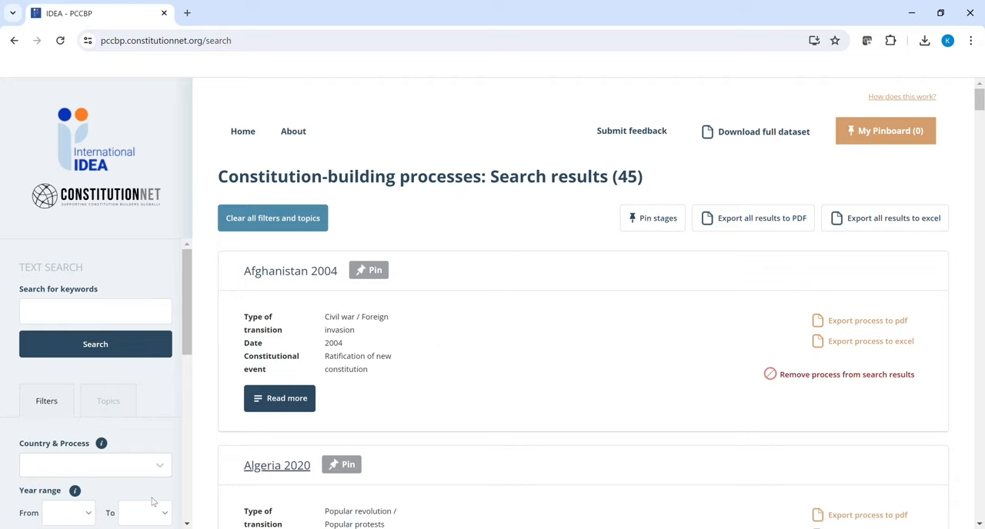
{"action": "left_click", "coordinate": [95, 465]}
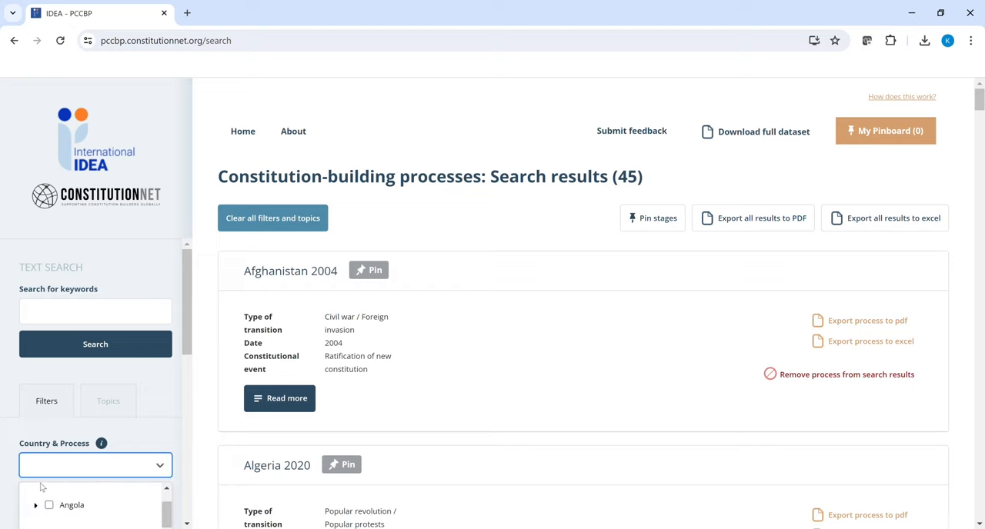
Filter results to Afghanistan and view the full details of the Afghanistan 2004 process.
{"action": "left_click", "coordinate": [70, 504]}
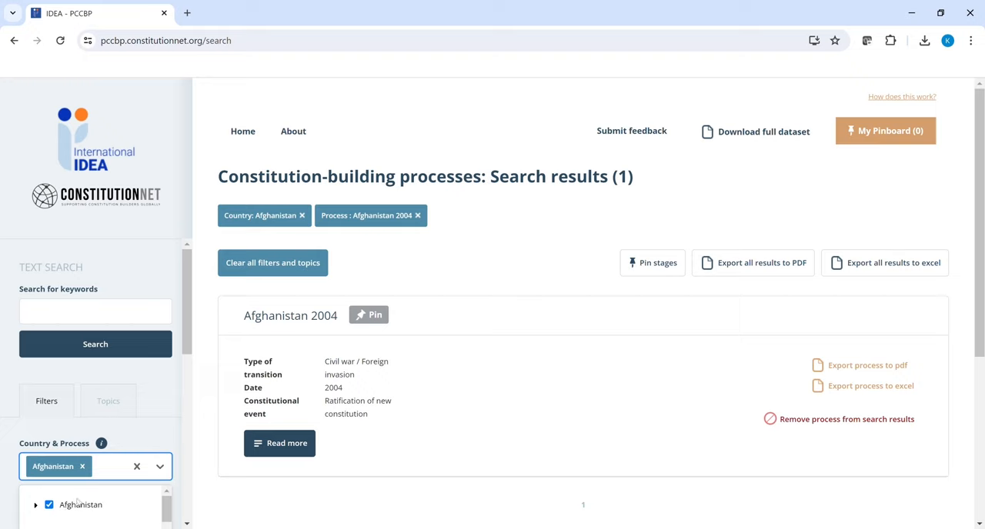
{"action": "mouse_move", "coordinate": [684, 421]}
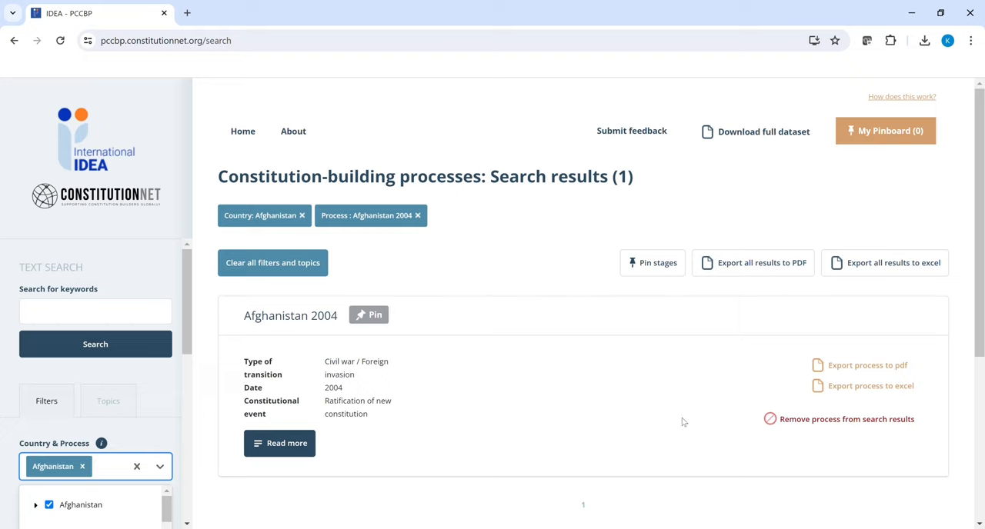
{"action": "scroll", "scroll_direction": "down", "scroll_amount": 3}
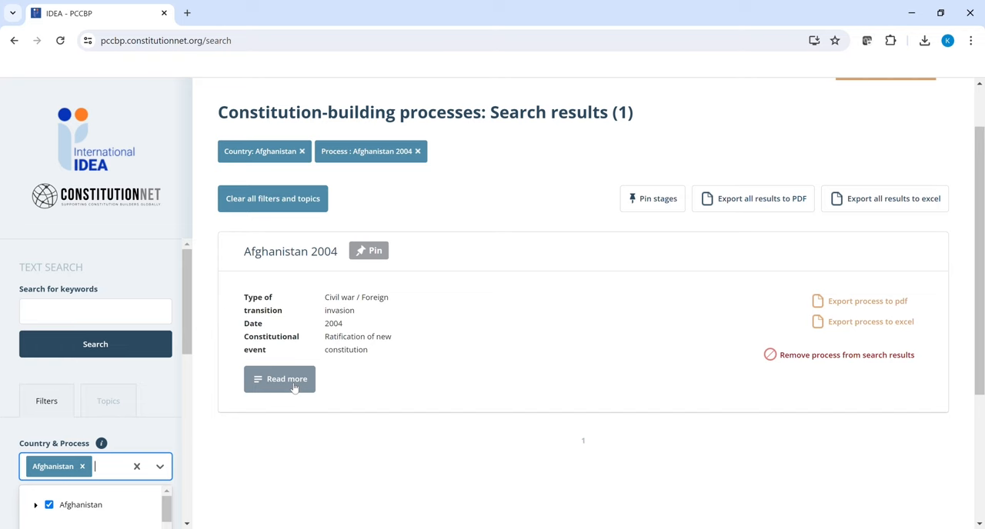
{"action": "left_click", "coordinate": [280, 378]}
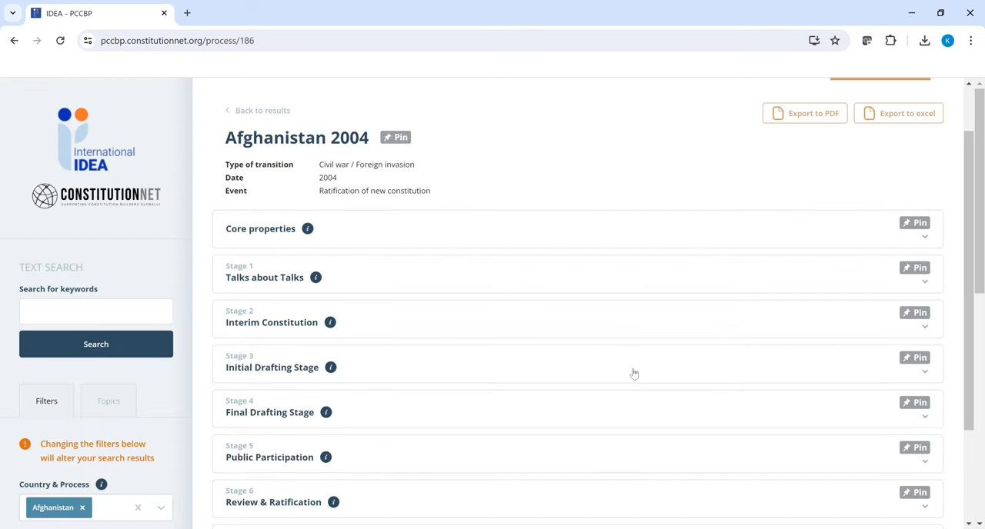
{"action": "mouse_move", "coordinate": [642, 379]}
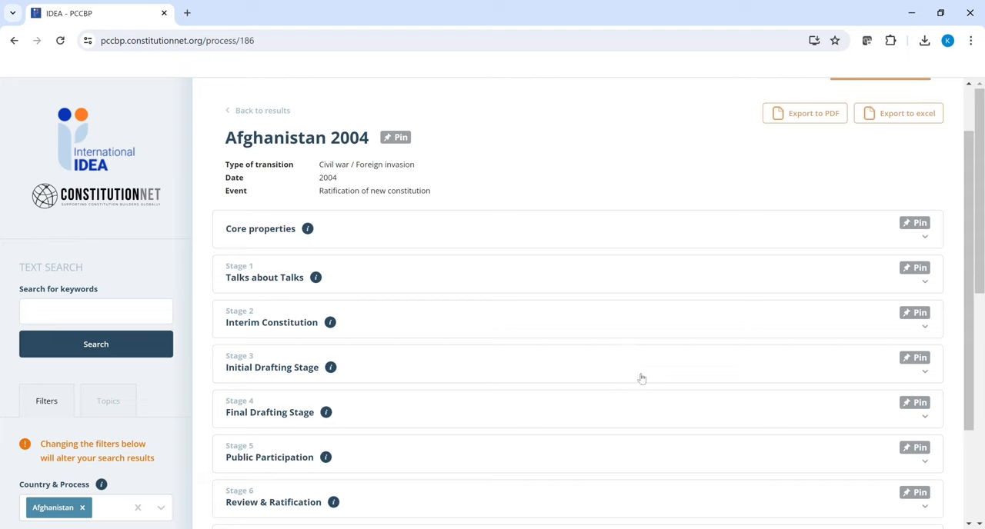
Reveal references for the specific-timetable answer and the timetable-followed answer in Stage 3 Initial Drafting.
{"action": "scroll", "scroll_direction": "down", "scroll_amount": 3}
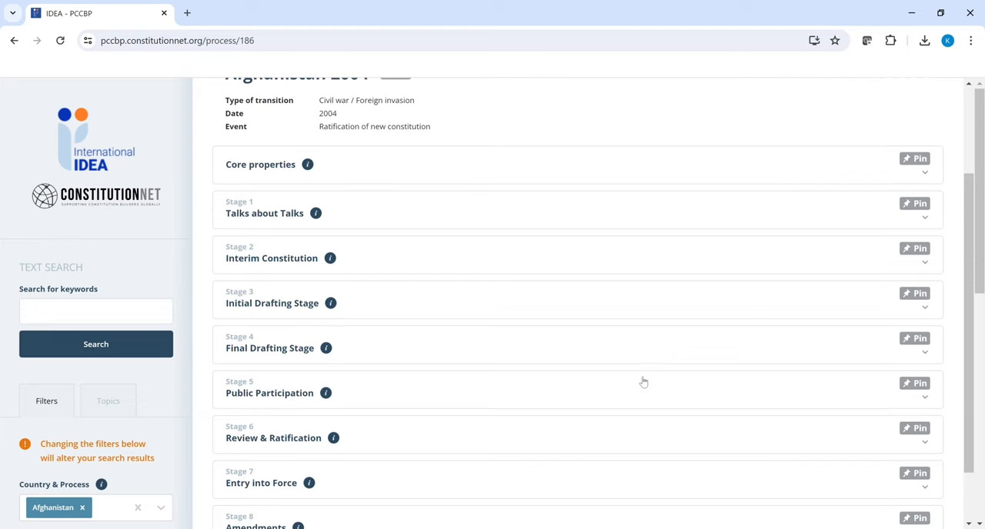
{"action": "scroll", "scroll_direction": "up", "scroll_amount": 3}
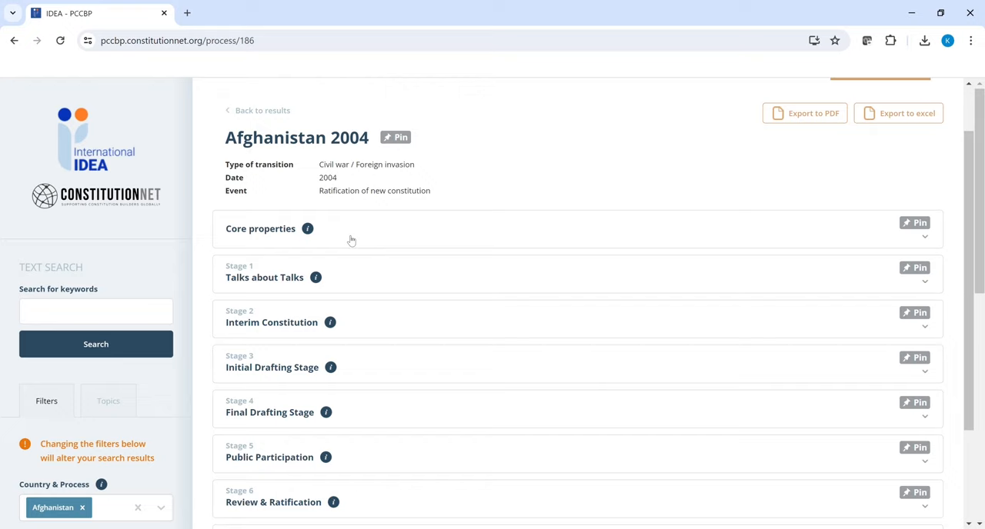
{"action": "mouse_move", "coordinate": [423, 289]}
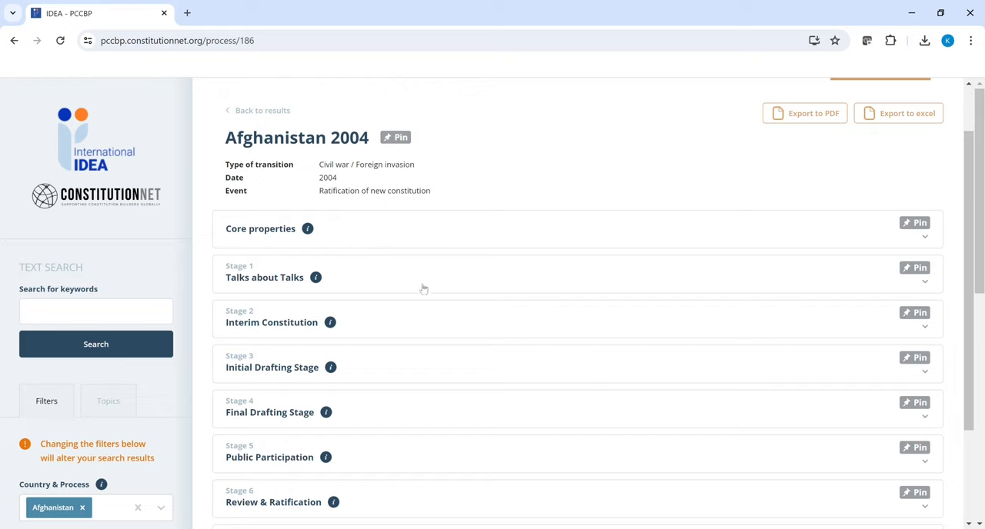
{"action": "mouse_move", "coordinate": [407, 347]}
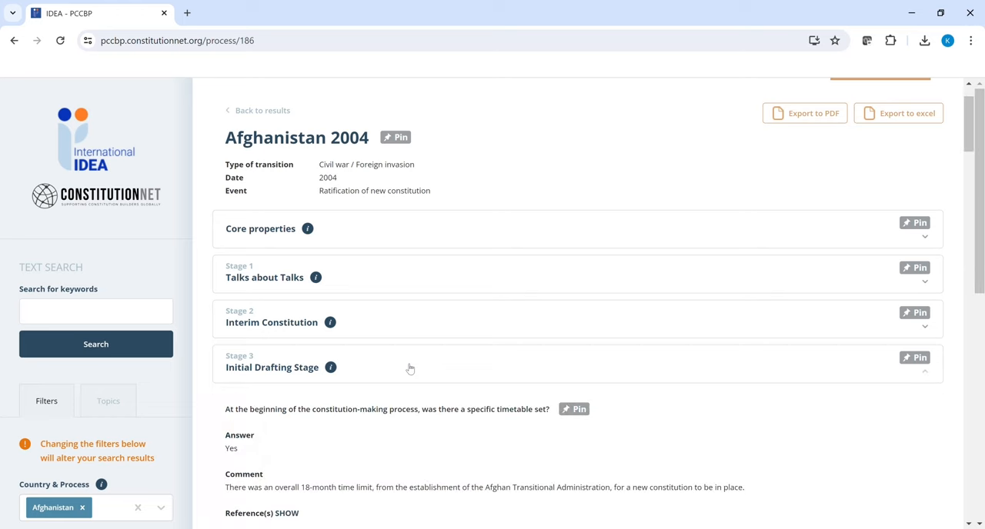
{"action": "scroll", "scroll_direction": "down", "scroll_amount": 3}
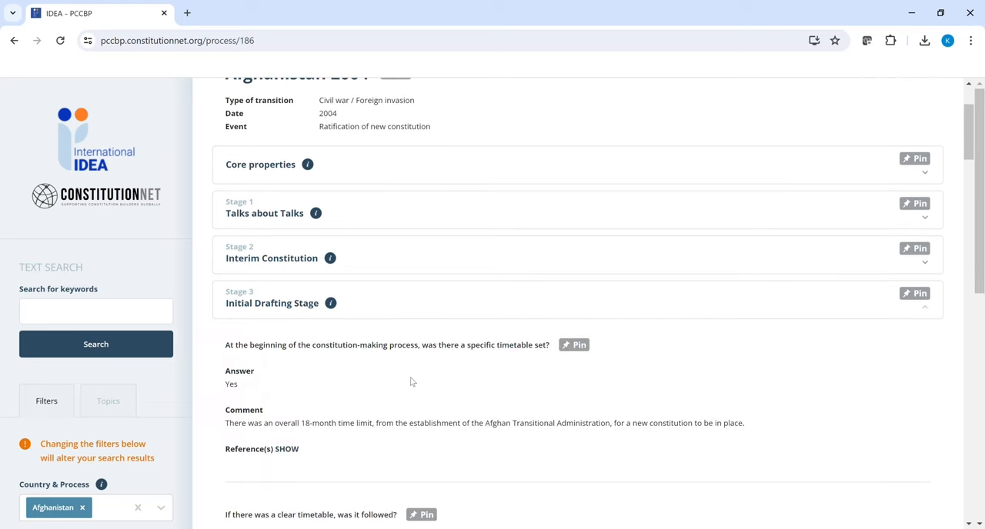
{"action": "left_click", "coordinate": [286, 449]}
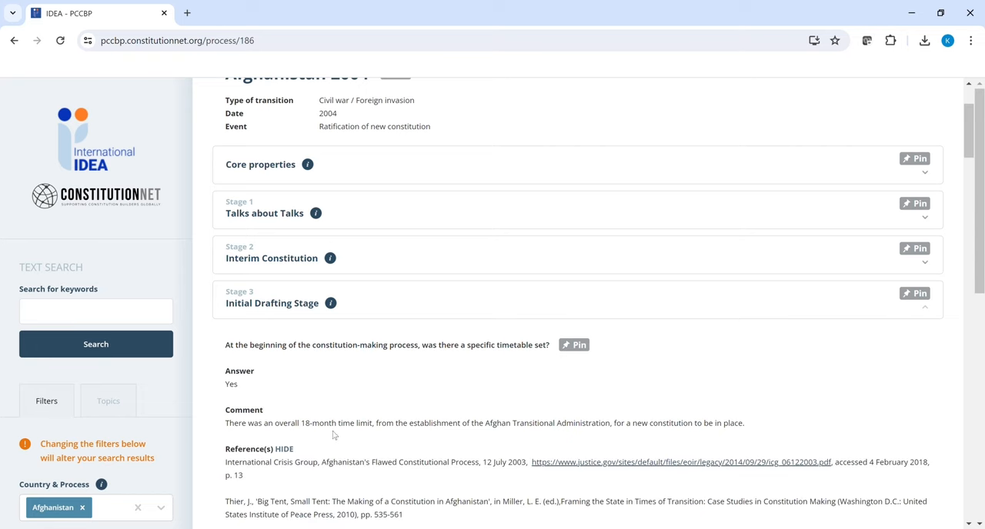
{"action": "scroll", "scroll_direction": "down", "scroll_amount": 3}
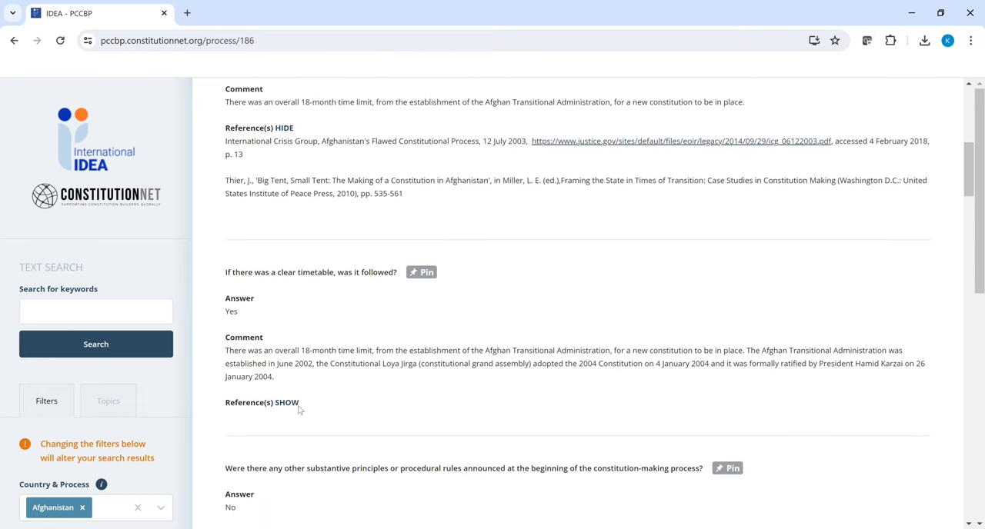
{"action": "left_click", "coordinate": [286, 403]}
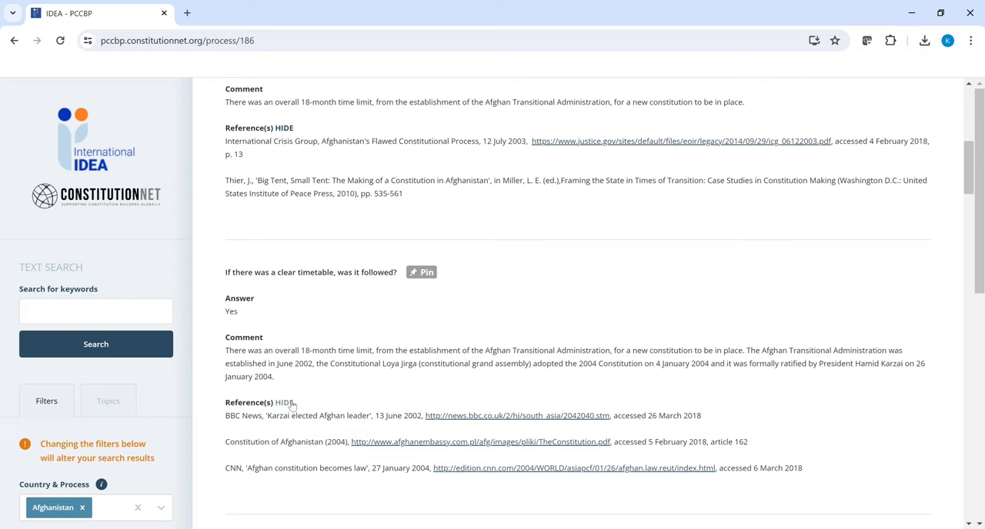
Pin the timetable question and the Afghanistan 2004 process, then view My Pinboard with three items.
{"action": "scroll", "scroll_direction": "up", "scroll_amount": 3}
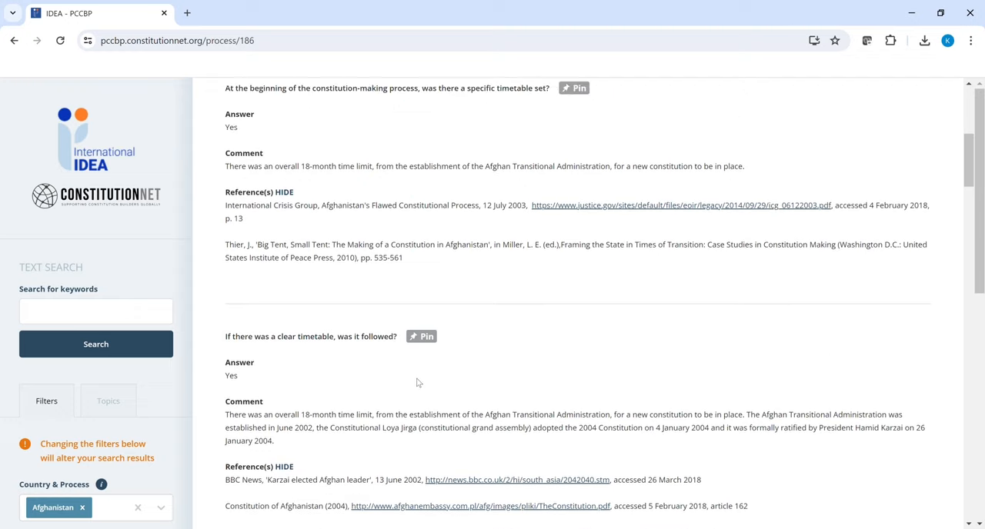
{"action": "mouse_move", "coordinate": [416, 391]}
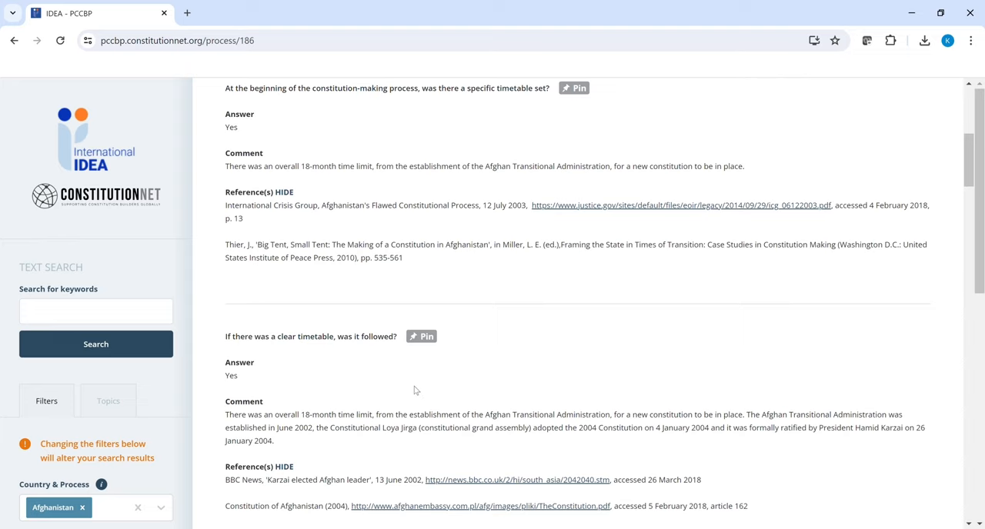
{"action": "scroll", "scroll_direction": "up", "scroll_amount": 3}
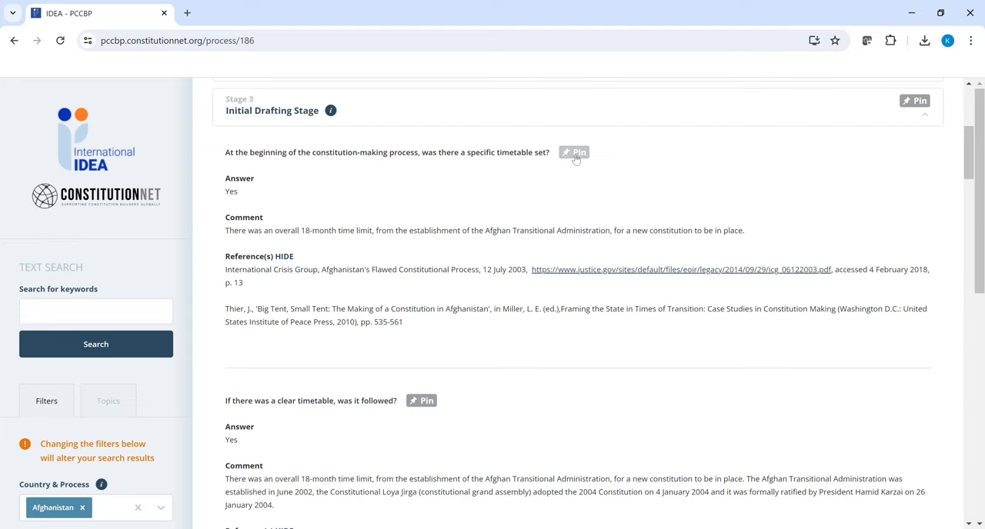
{"action": "left_click", "coordinate": [574, 150]}
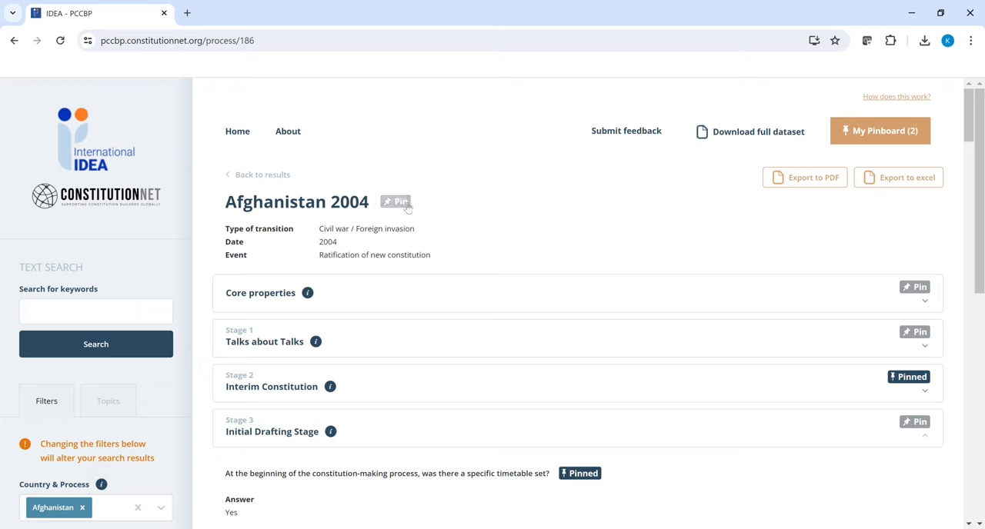
{"action": "left_click", "coordinate": [401, 202]}
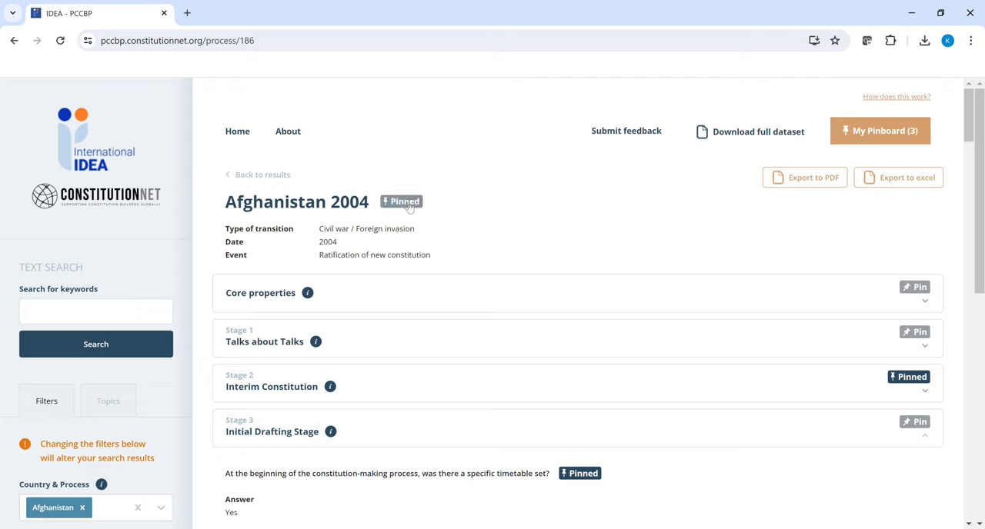
{"action": "mouse_move", "coordinate": [842, 147]}
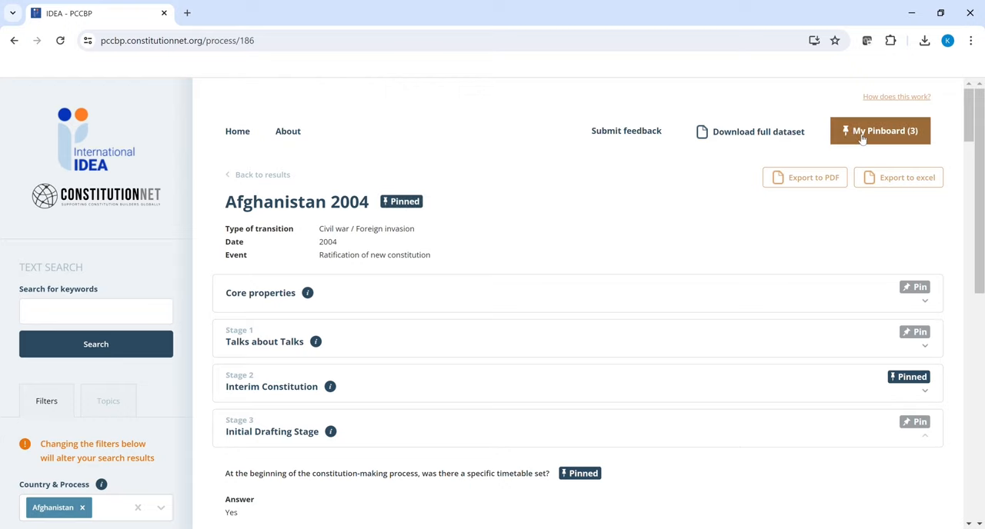
{"action": "left_click", "coordinate": [880, 131]}
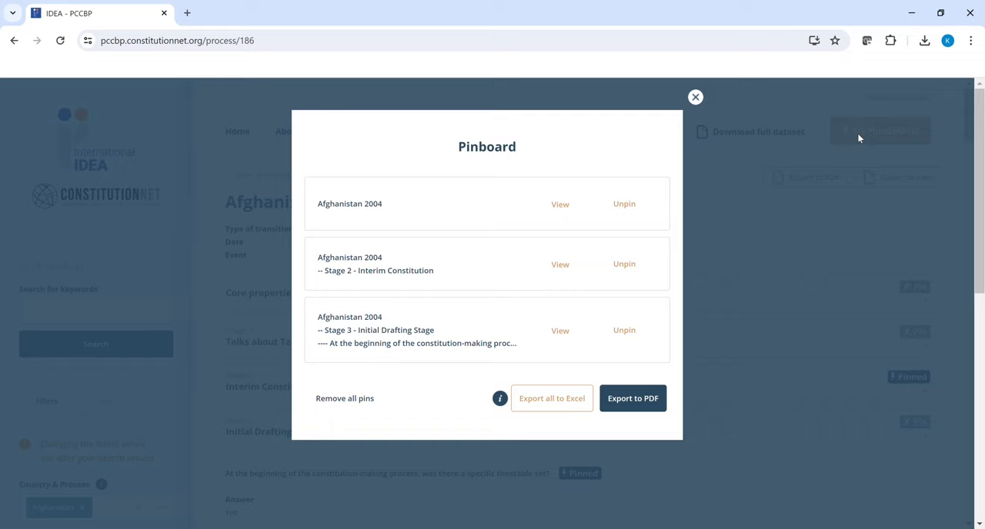
{"action": "mouse_move", "coordinate": [551, 398]}
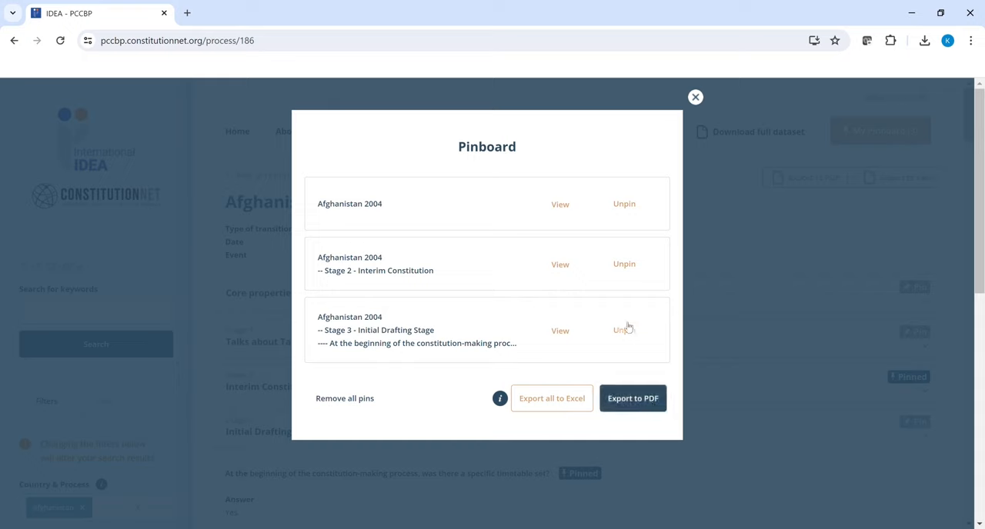
Unpin the Stage 3 entry, remove all pins, dismiss the pinboard and clear the Afghanistan filter to show 45 processes.
{"action": "left_click", "coordinate": [625, 329]}
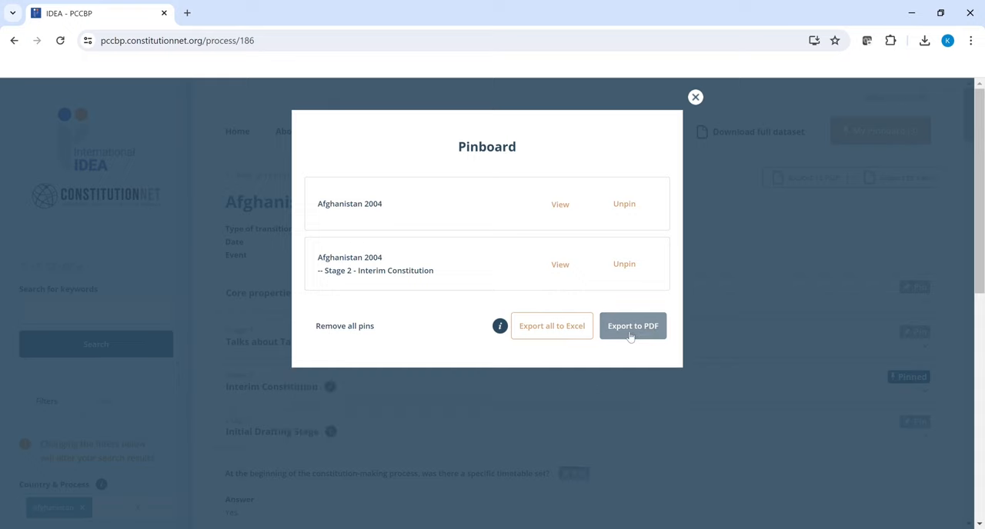
{"action": "mouse_move", "coordinate": [335, 326]}
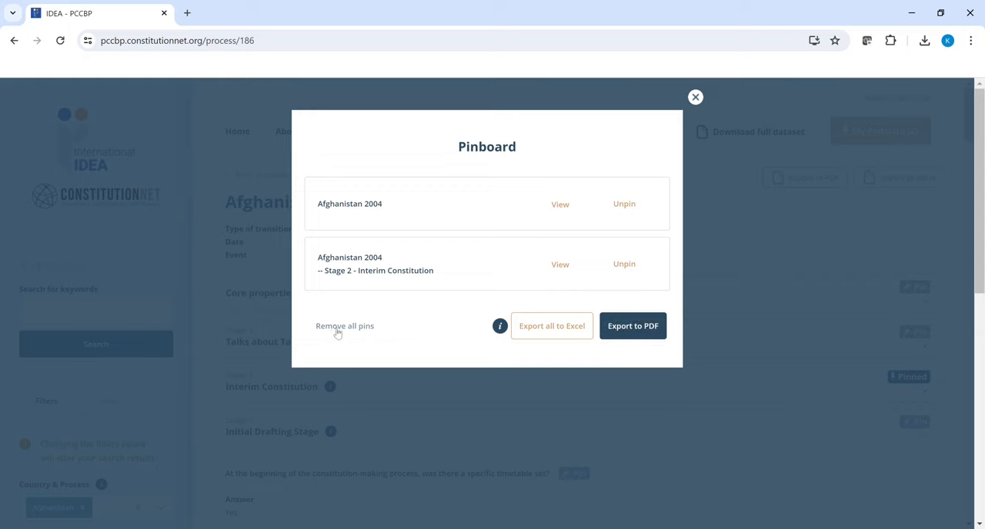
{"action": "left_click", "coordinate": [345, 326]}
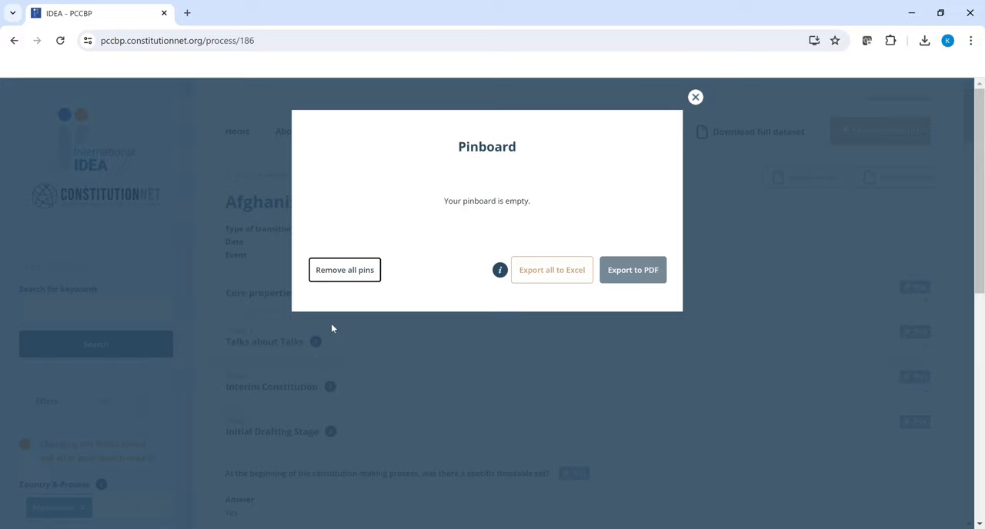
{"action": "mouse_move", "coordinate": [684, 87]}
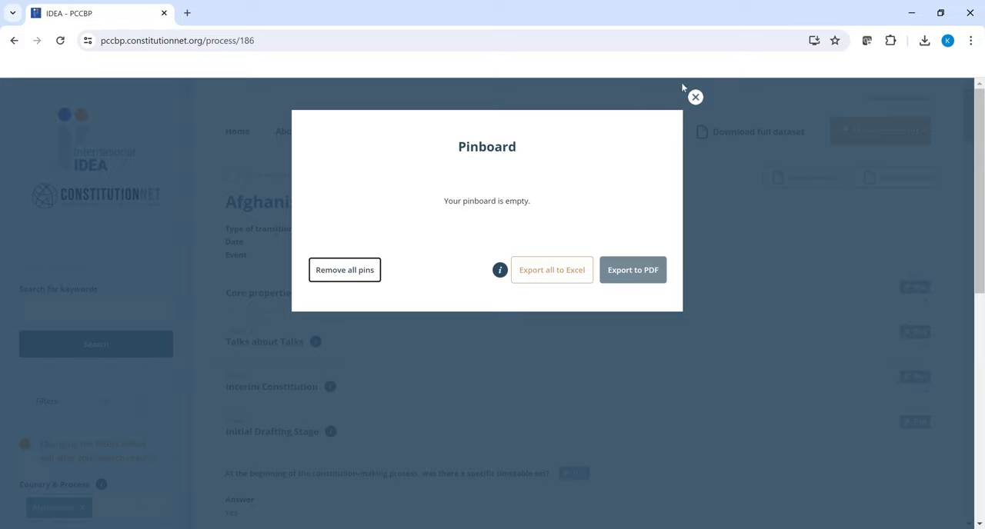
{"action": "left_click", "coordinate": [695, 97]}
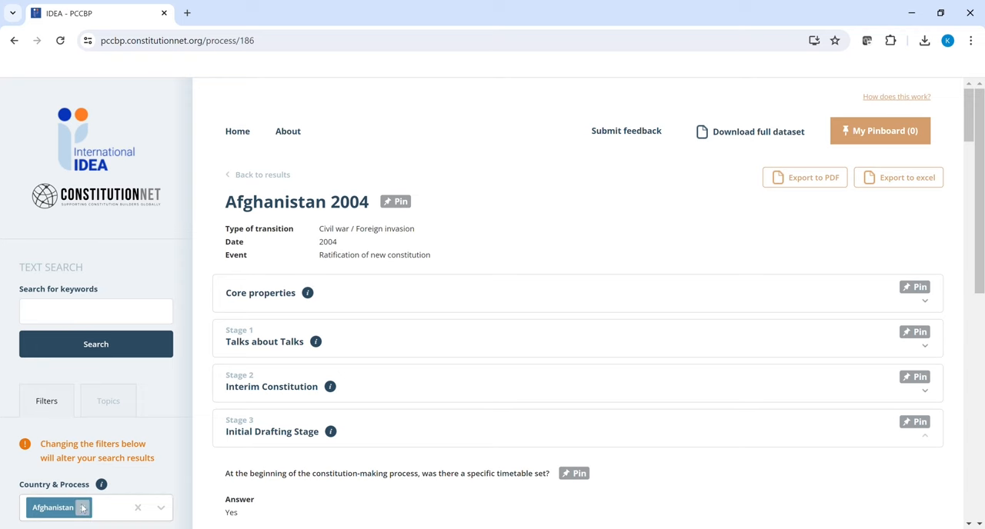
{"action": "left_click", "coordinate": [262, 174]}
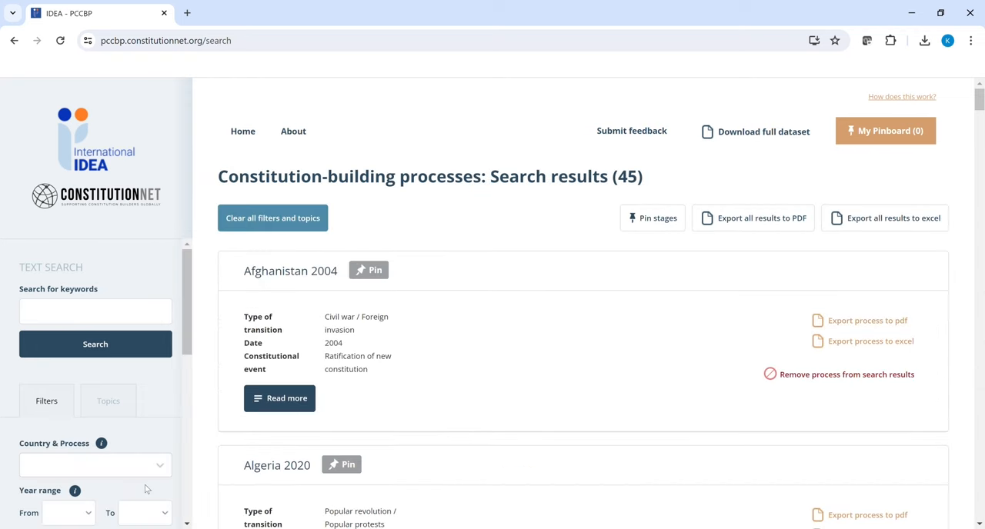
{"action": "mouse_move", "coordinate": [485, 394]}
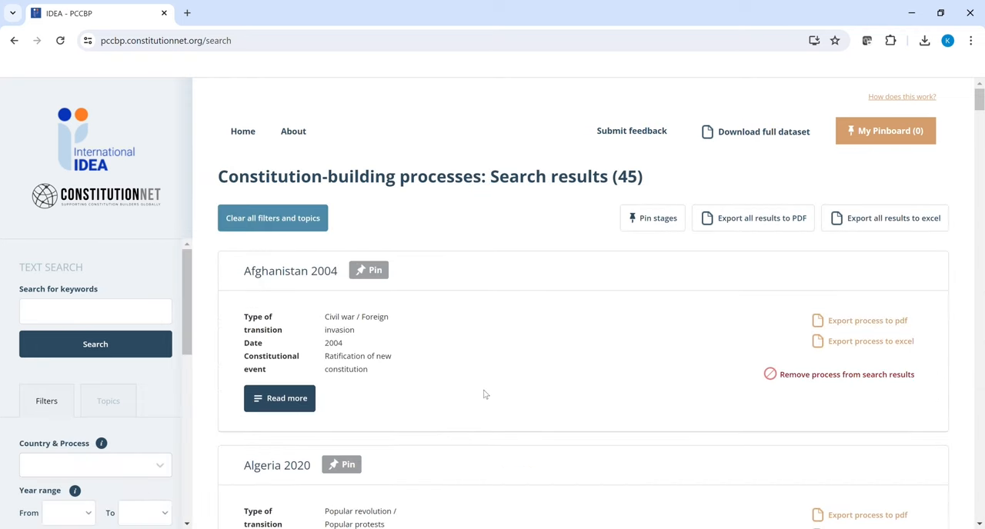
Leave the search results and return to the PCCBP home page.
{"action": "scroll", "scroll_direction": "down", "scroll_amount": 3}
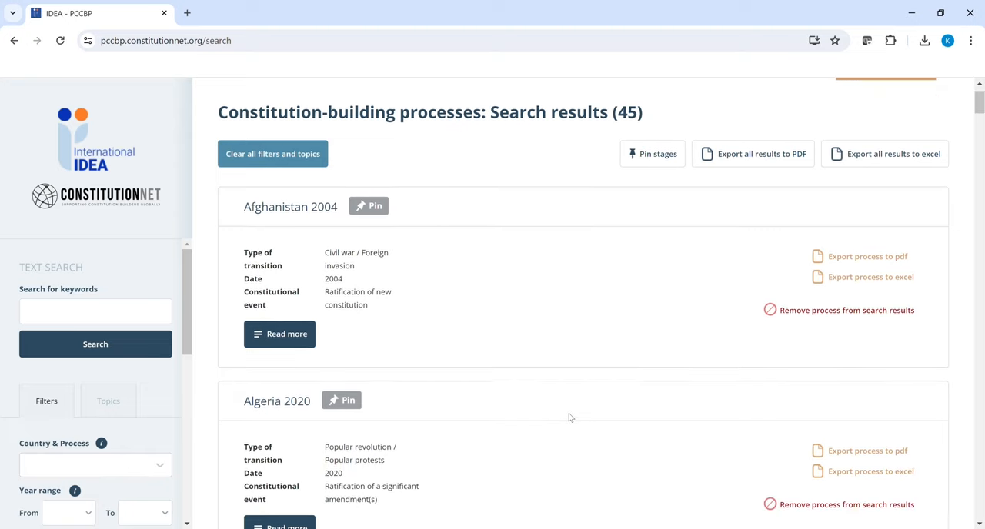
{"action": "mouse_move", "coordinate": [659, 400]}
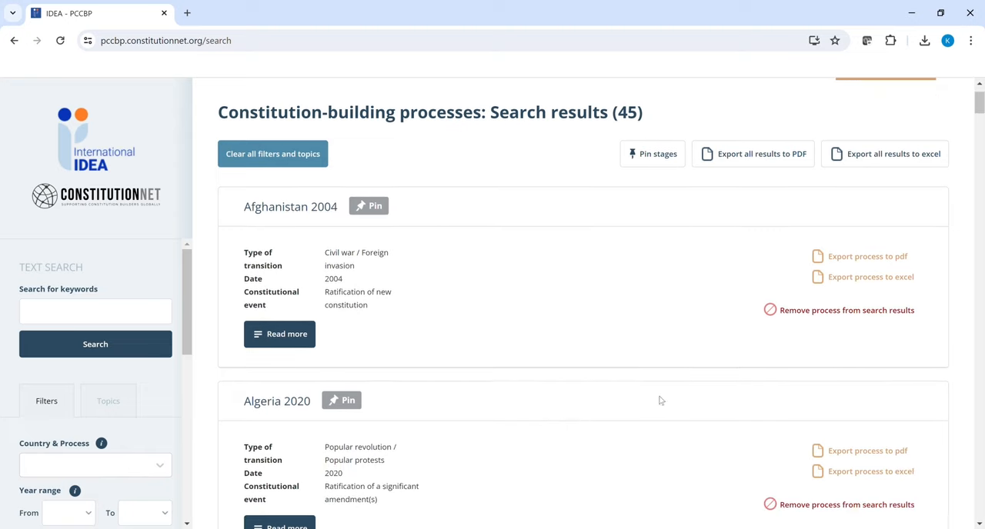
{"action": "mouse_move", "coordinate": [839, 259]}
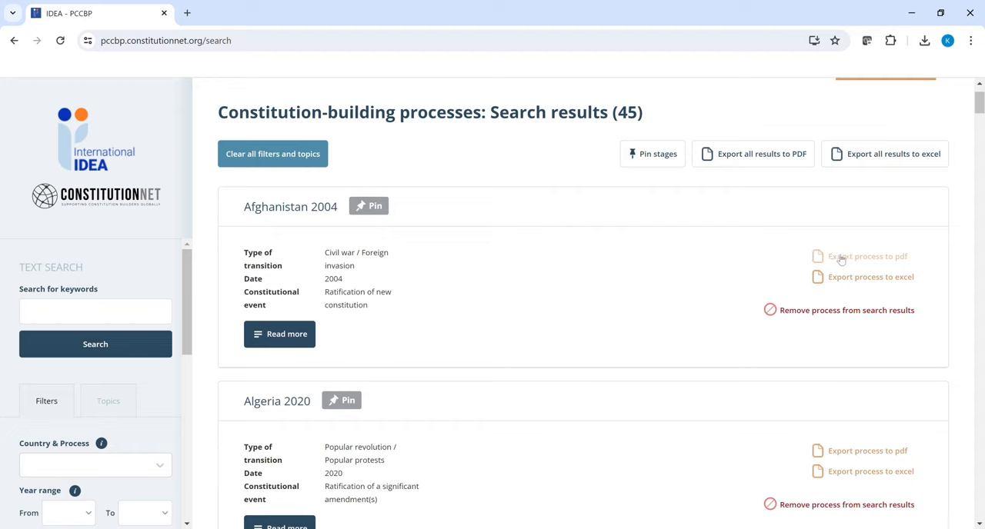
{"action": "mouse_move", "coordinate": [800, 154]}
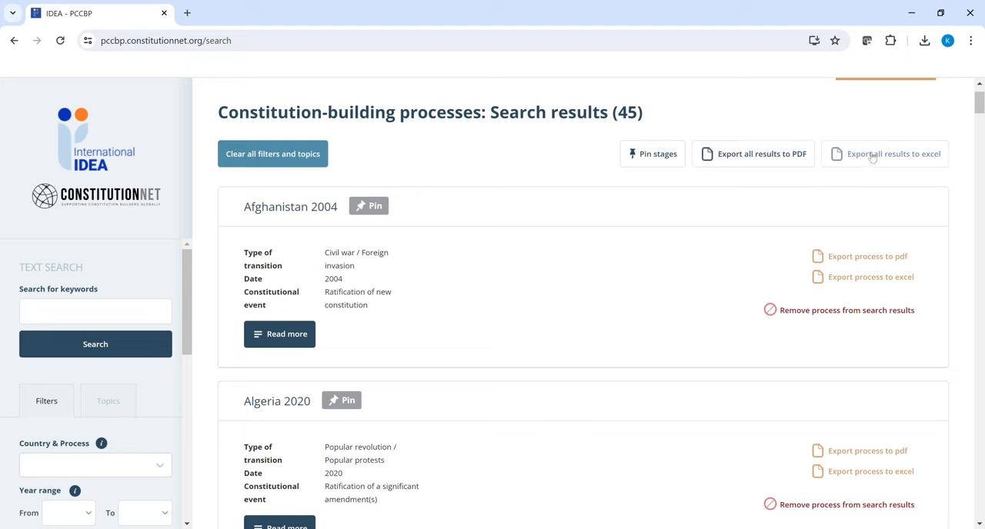
{"action": "scroll", "scroll_direction": "up", "scroll_amount": 3}
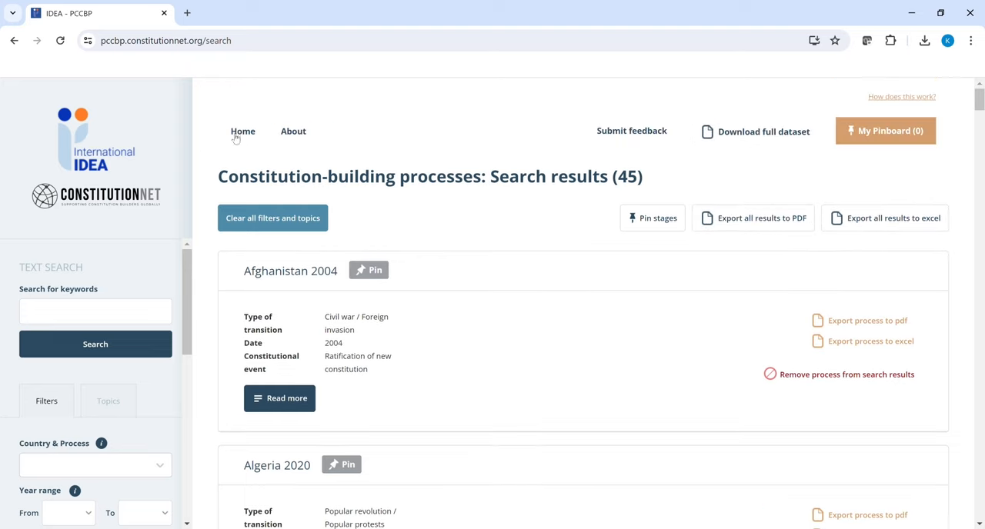
{"action": "left_click", "coordinate": [244, 131]}
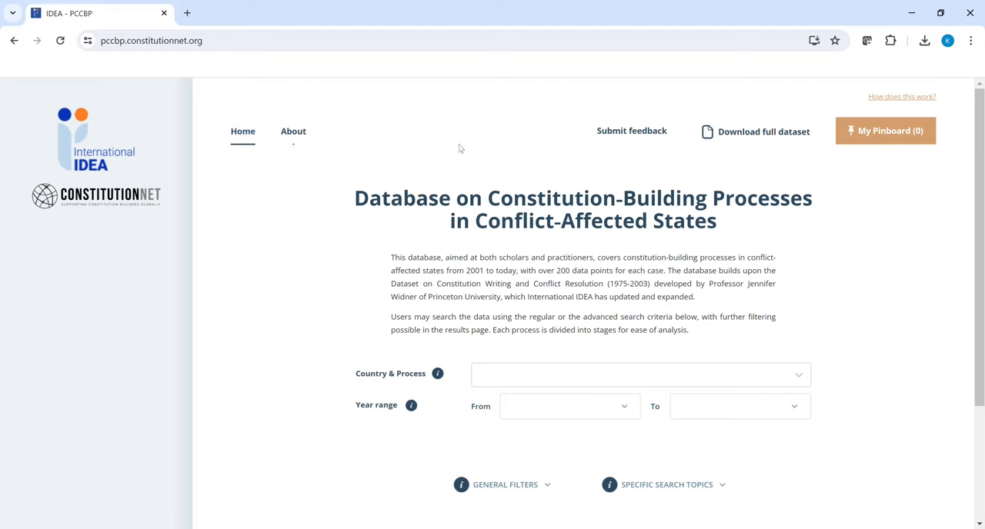
{"action": "mouse_move", "coordinate": [755, 138]}
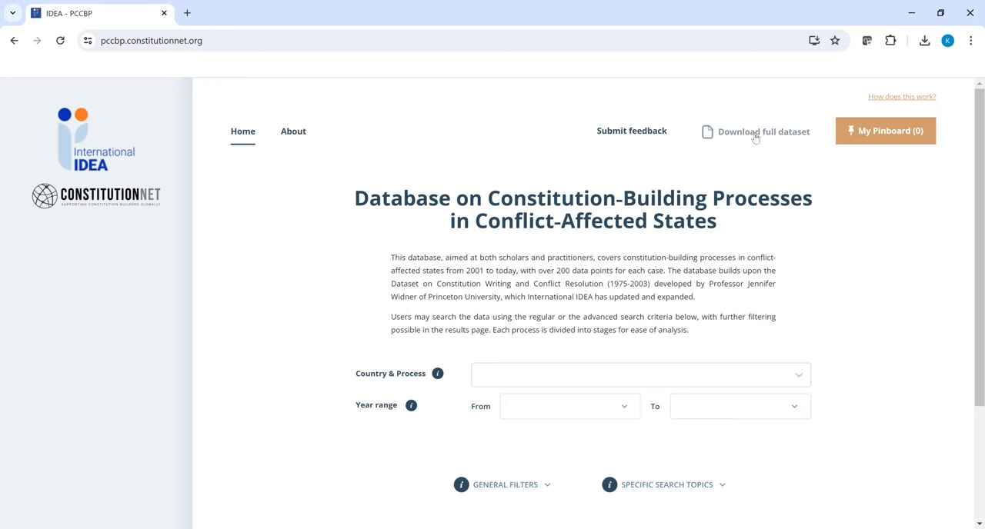
{"action": "mouse_move", "coordinate": [751, 146]}
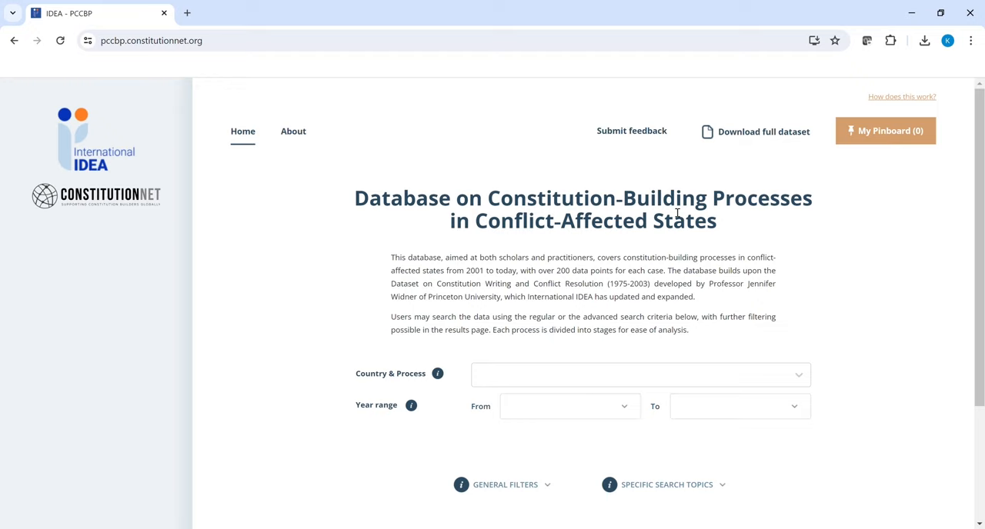
{"action": "mouse_move", "coordinate": [661, 194]}
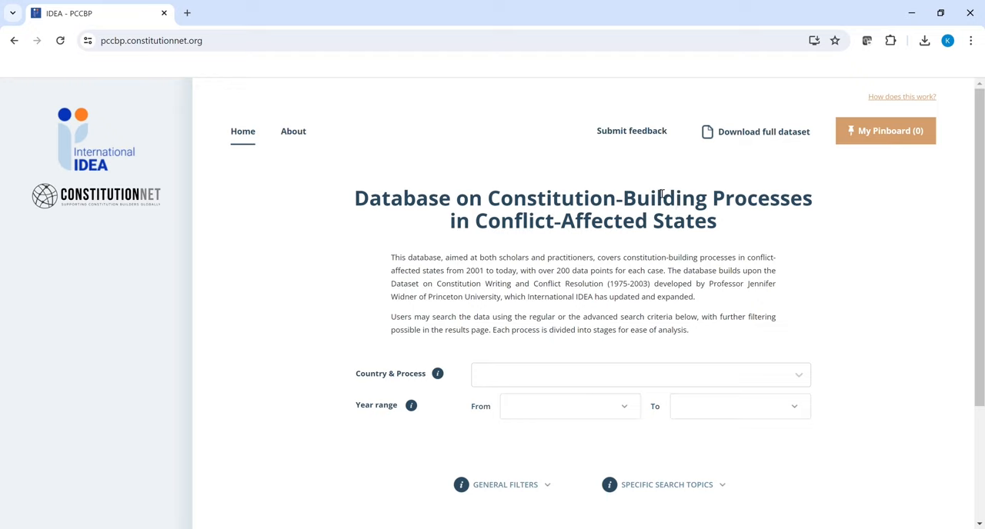
Bring up the Submit feedback form from the home page navigation.
{"action": "left_click", "coordinate": [631, 131]}
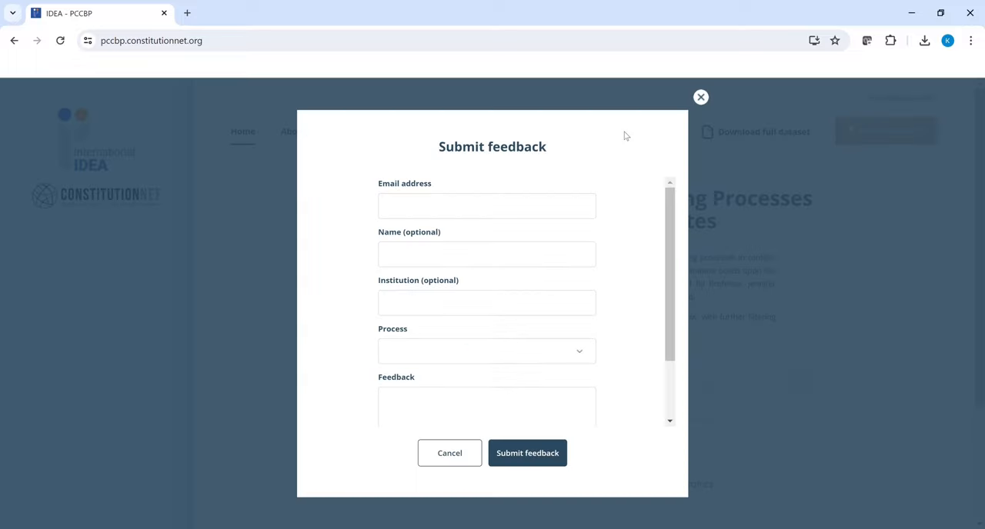
{"action": "mouse_move", "coordinate": [652, 124]}
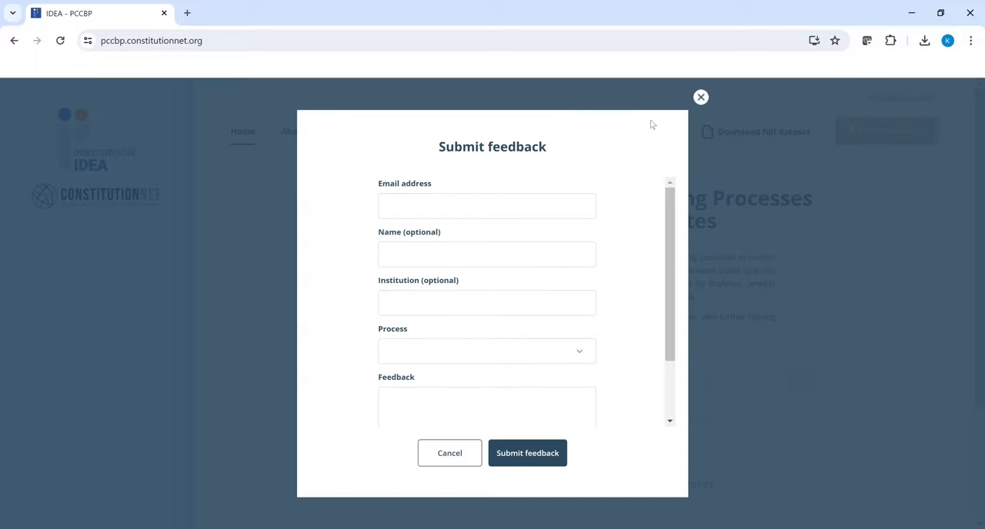